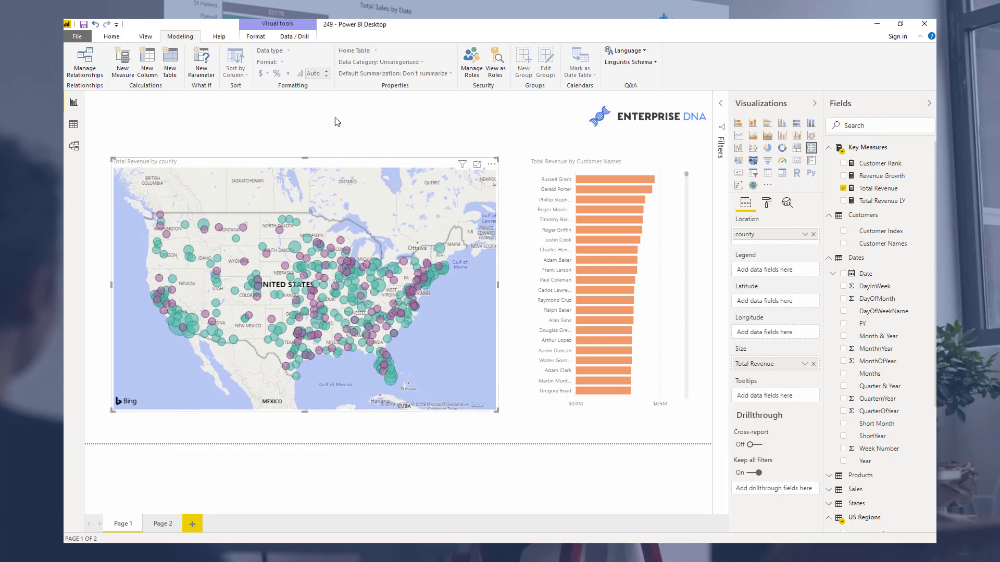
pyautogui.moveTo(327, 126)
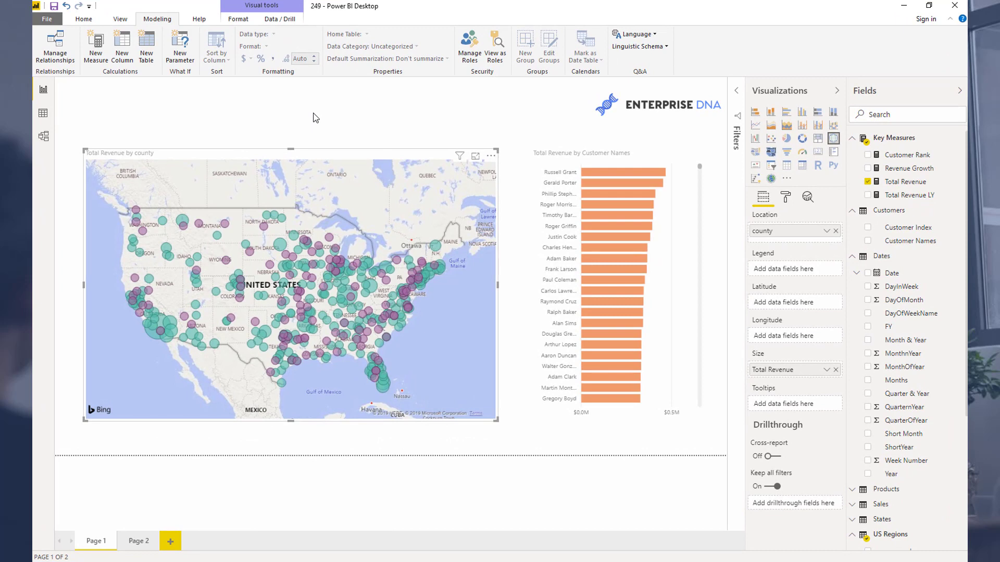
pyautogui.moveTo(516, 122)
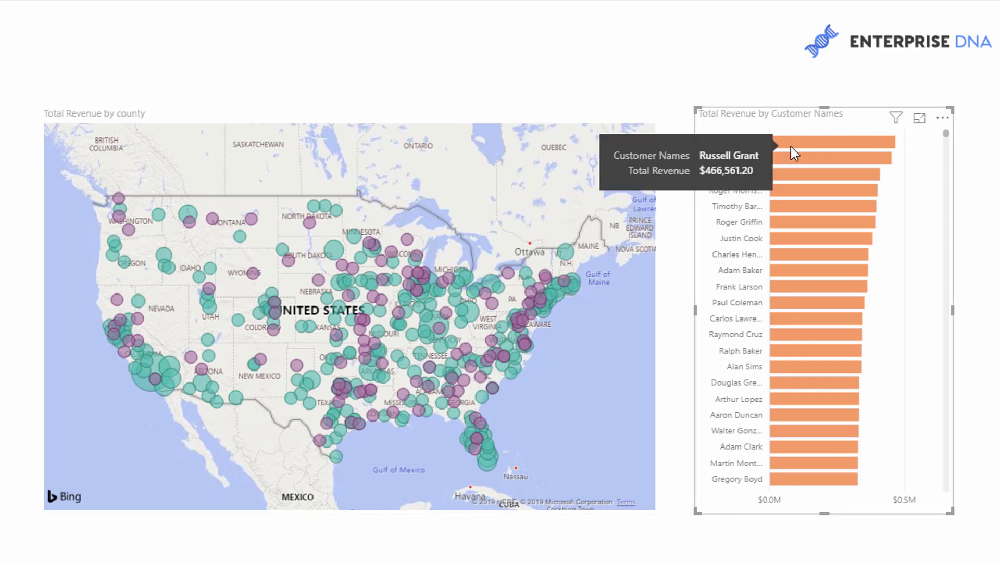
# Step: End the Date slicer range at 25/03/2019 and scroll through the re-ranked customer bars
pyautogui.scroll(-3)
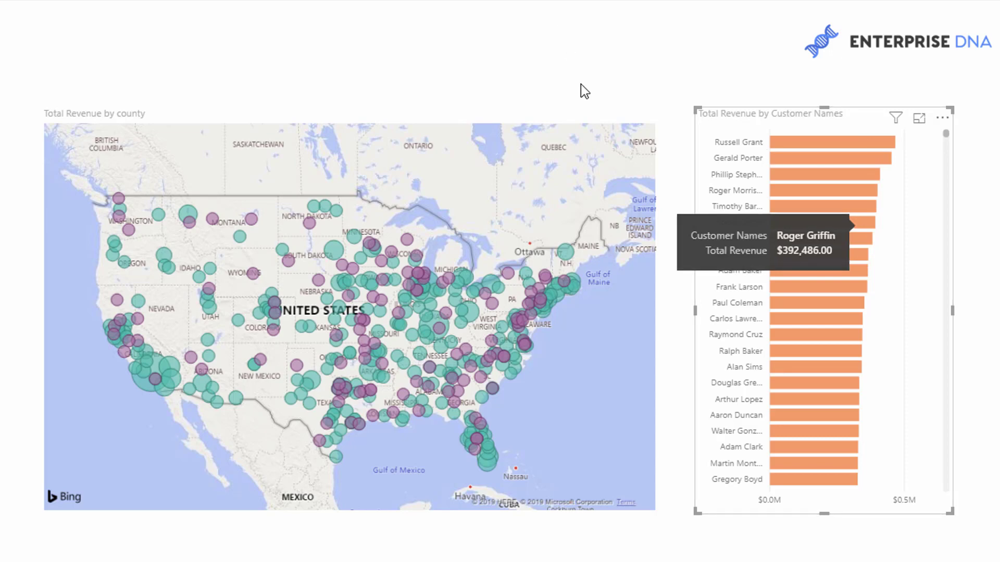
pyautogui.moveTo(802, 126)
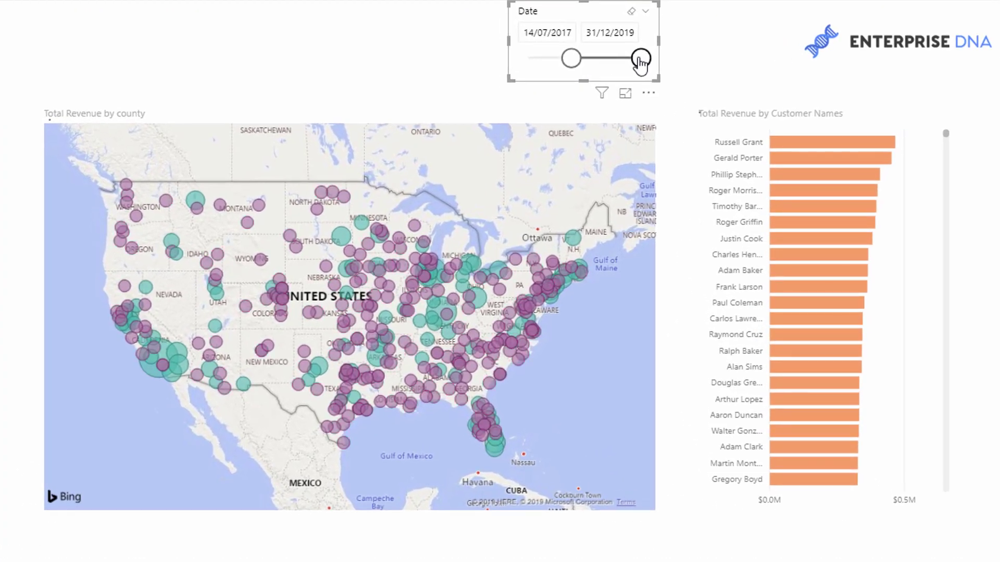
pyautogui.moveTo(641, 58); pyautogui.dragTo(615, 58)
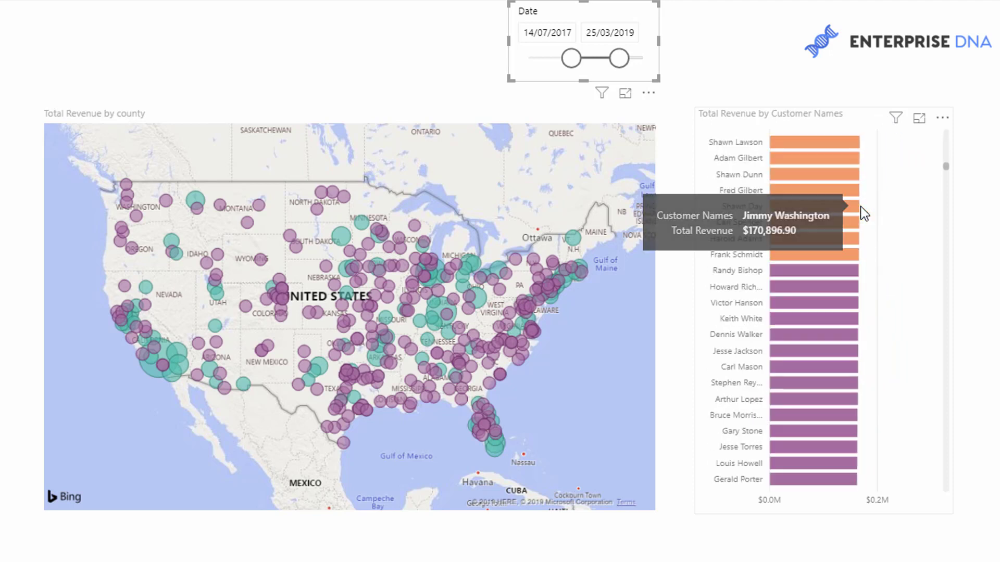
pyautogui.scroll(-3)
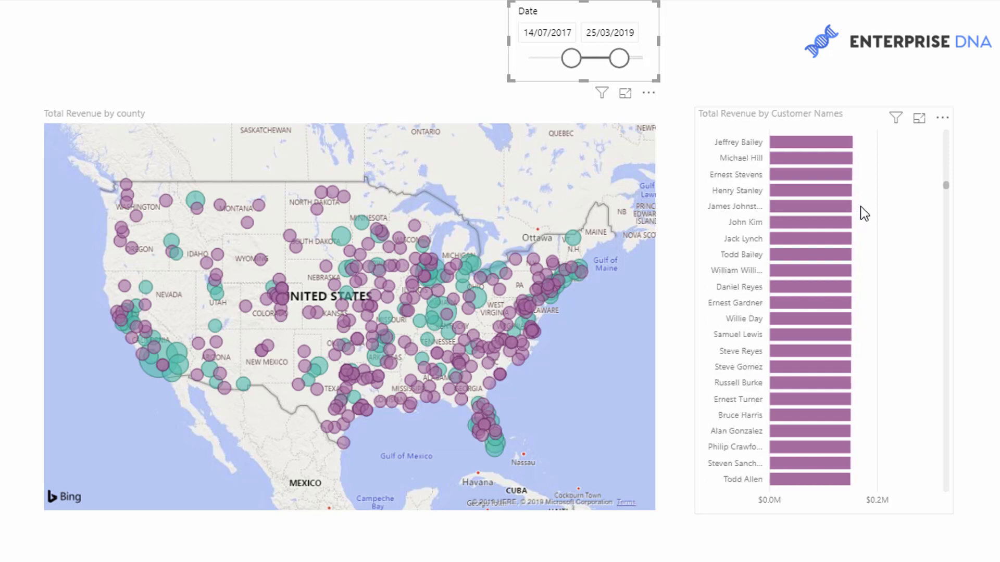
pyautogui.scroll(-3)
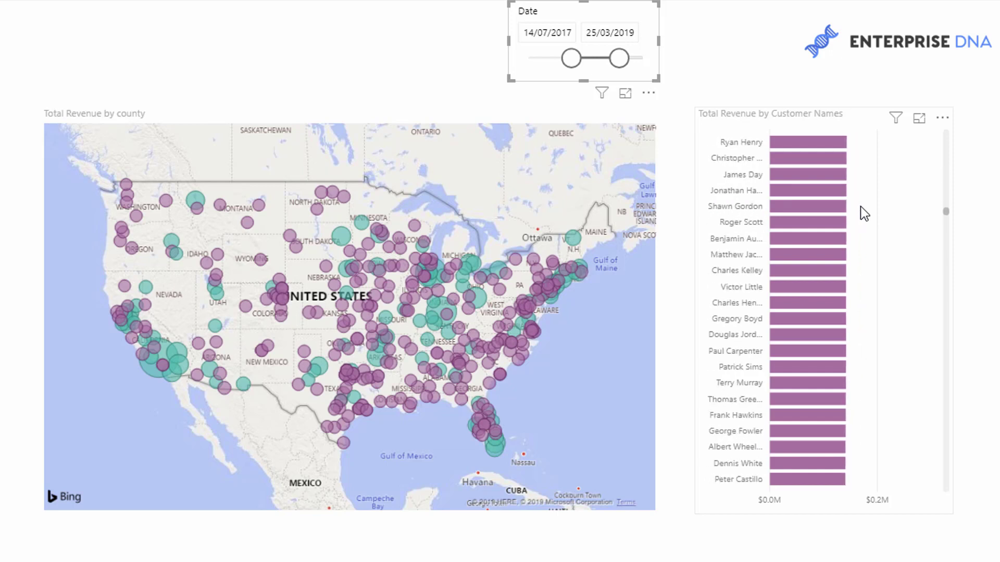
pyautogui.scroll(-3)
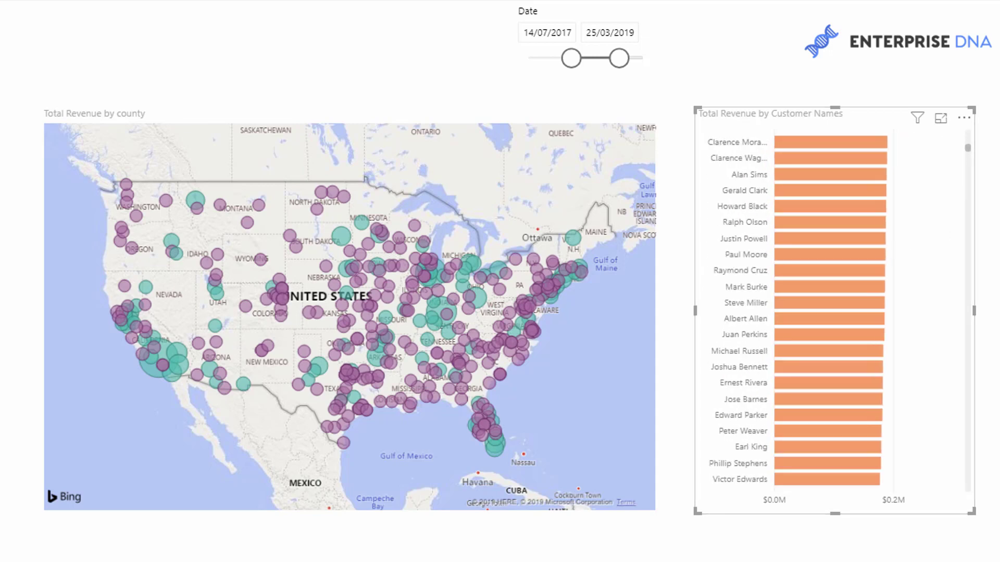
pyautogui.scroll(-3)
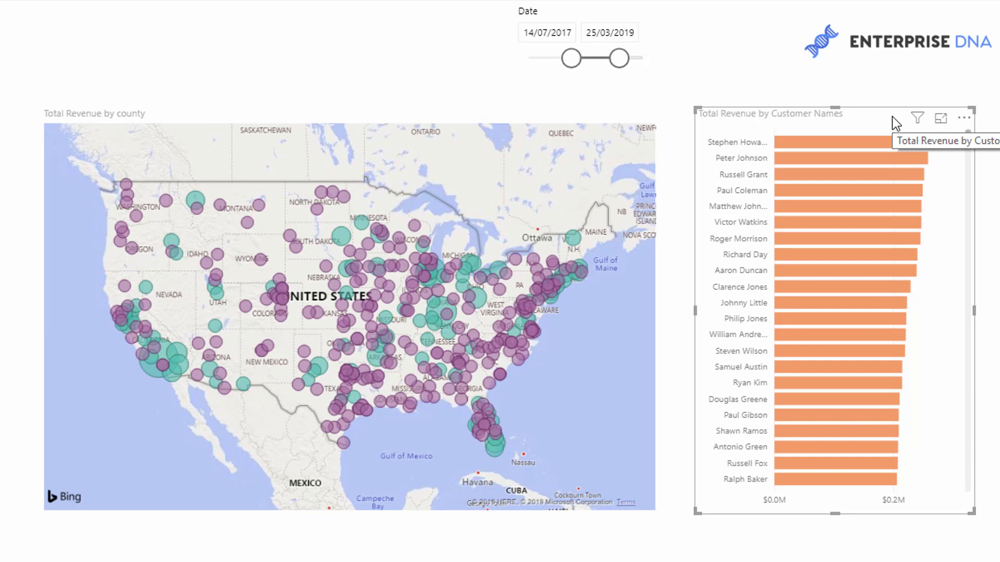
pyautogui.moveTo(875, 125)
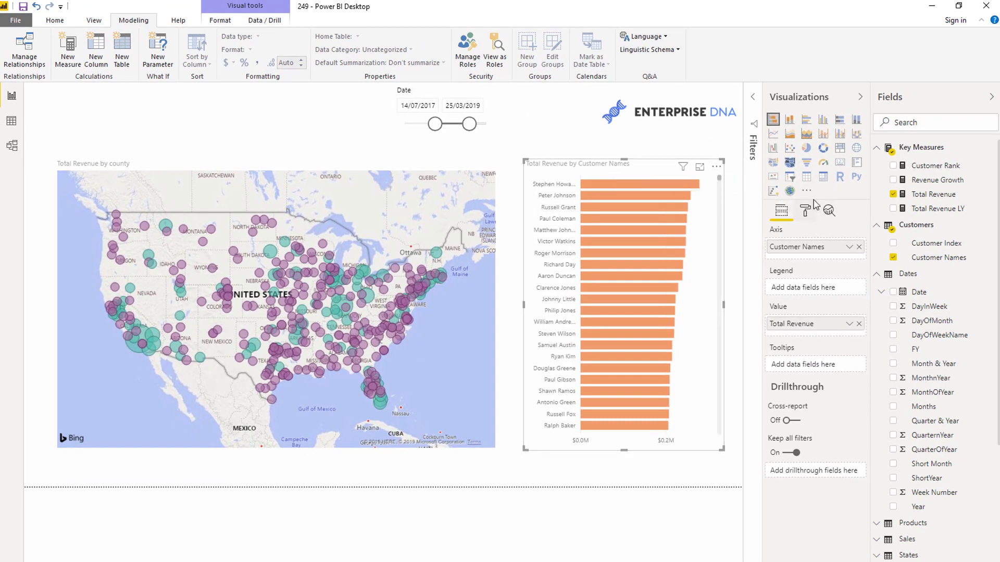
# Step: Revert the bar chart's default data colour so the bars return to teal
pyautogui.click(805, 210)
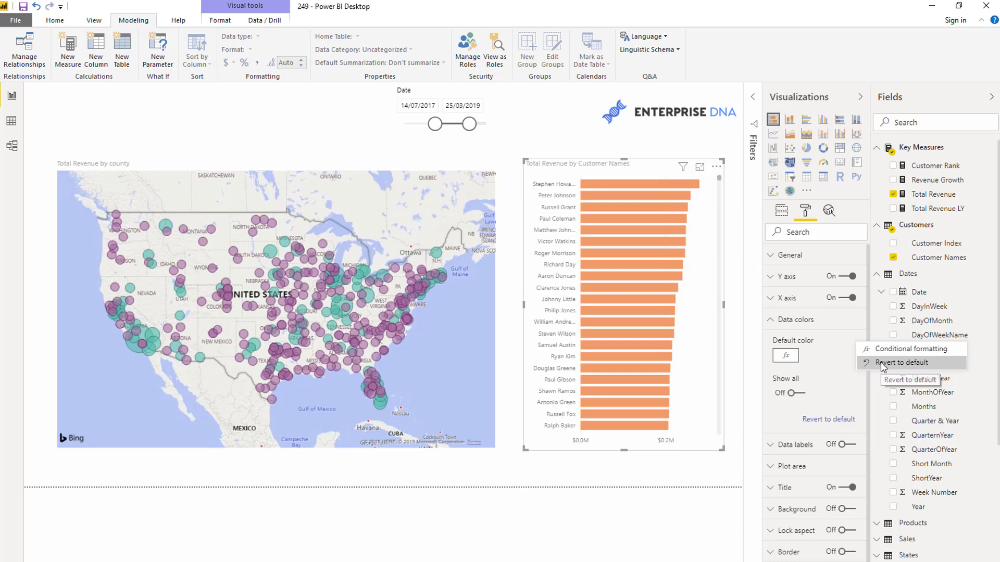
pyautogui.click(903, 362)
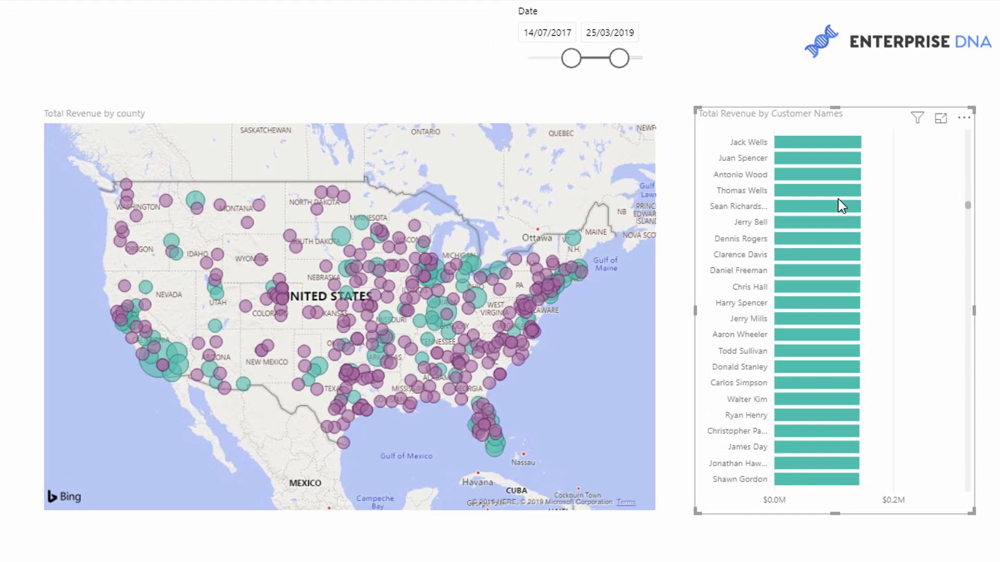
pyautogui.scroll(-3)
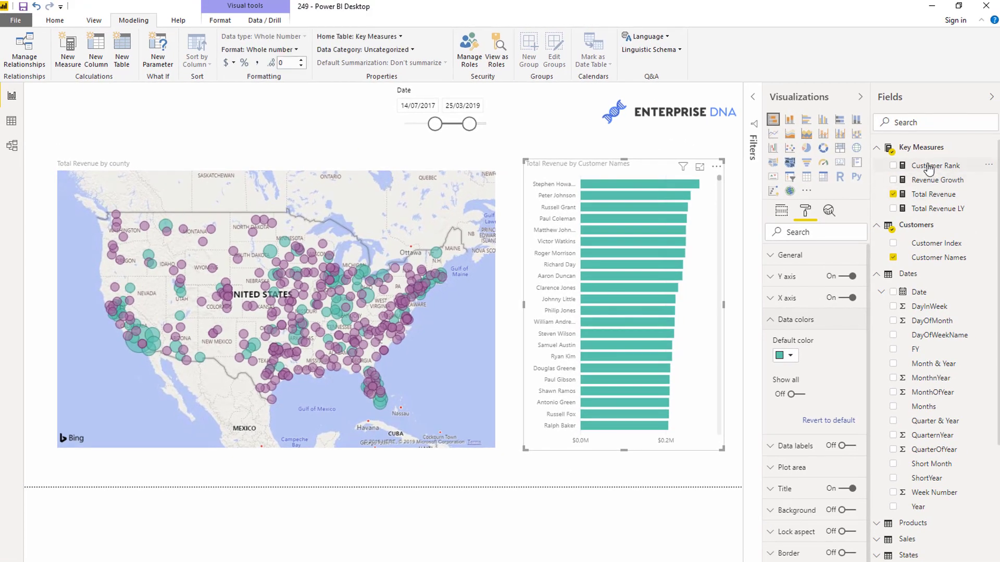
pyautogui.click(937, 166)
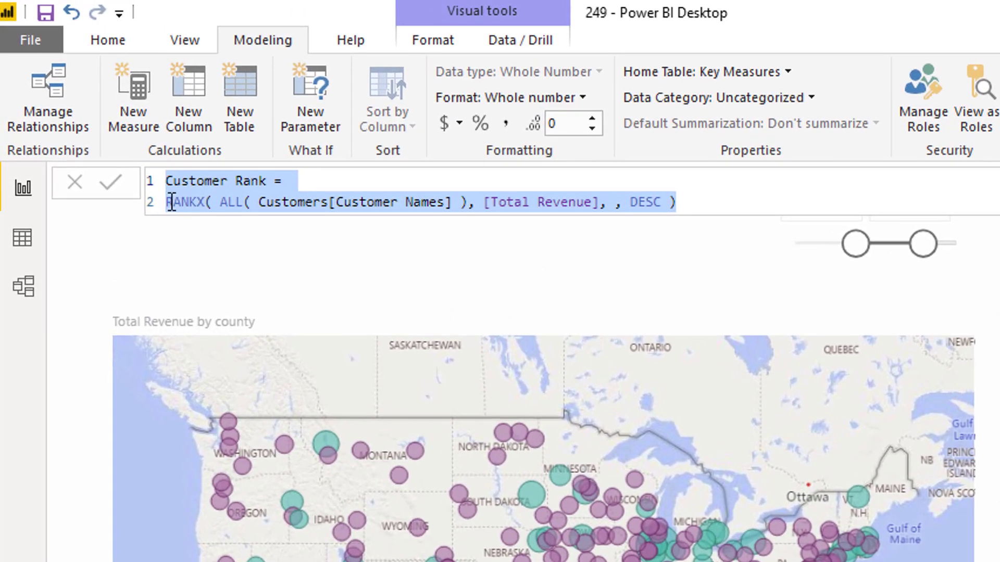
pyautogui.click(217, 202)
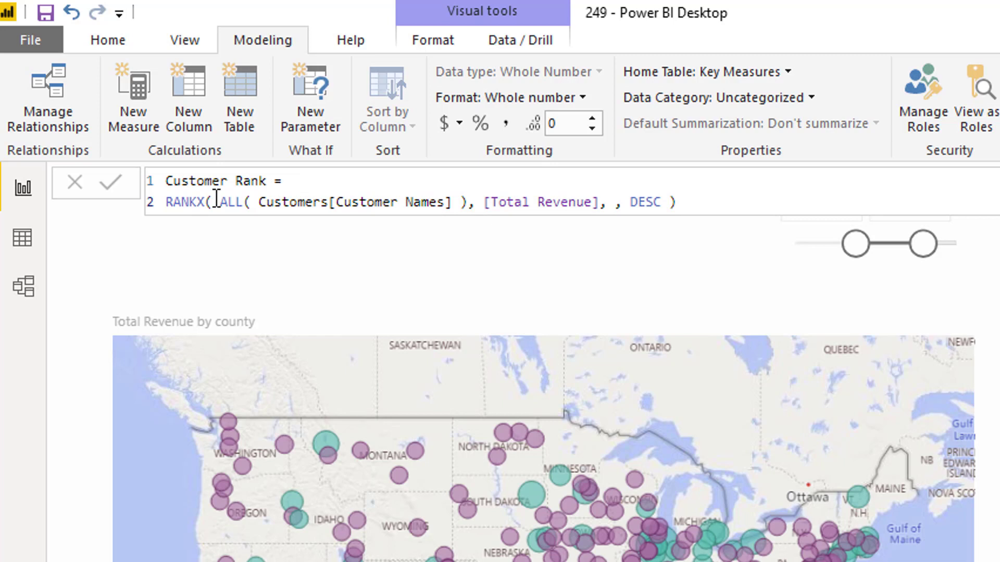
pyautogui.moveTo(220, 202); pyautogui.dragTo(465, 202)
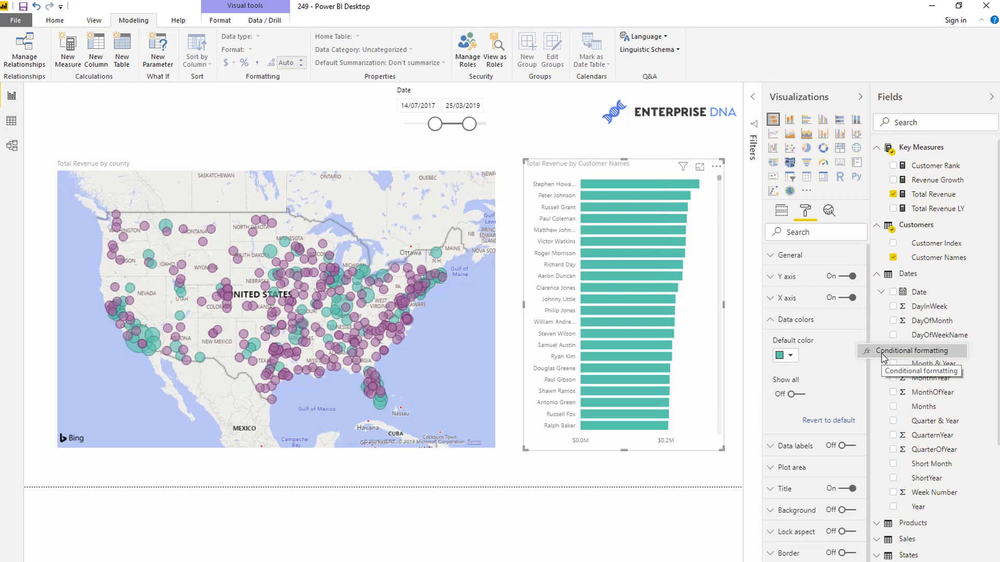
# Step: Apply a Total Revenue colour scale with purple minimum and teal maximum, then reopen conditional formatting
pyautogui.click(908, 351)
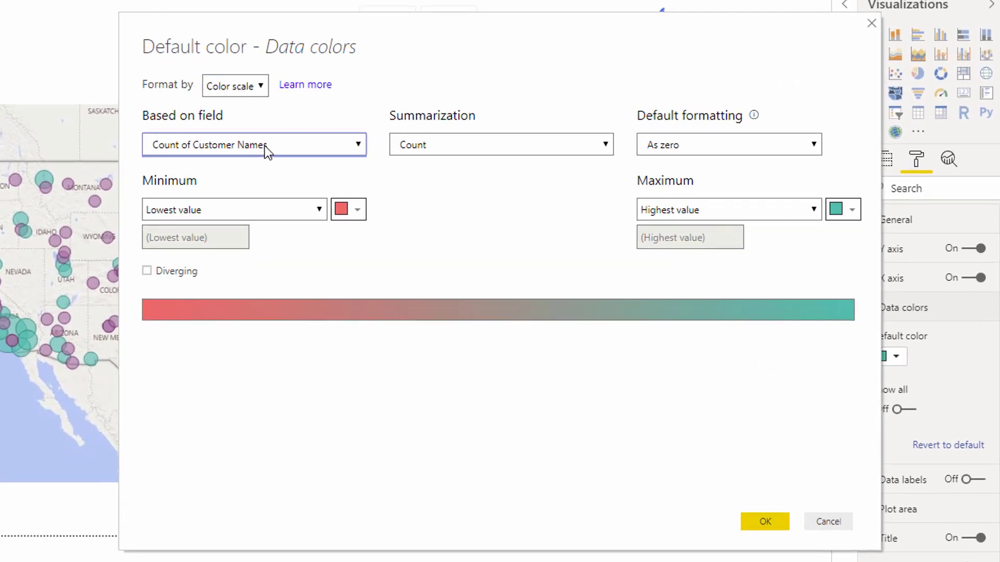
pyautogui.click(254, 144)
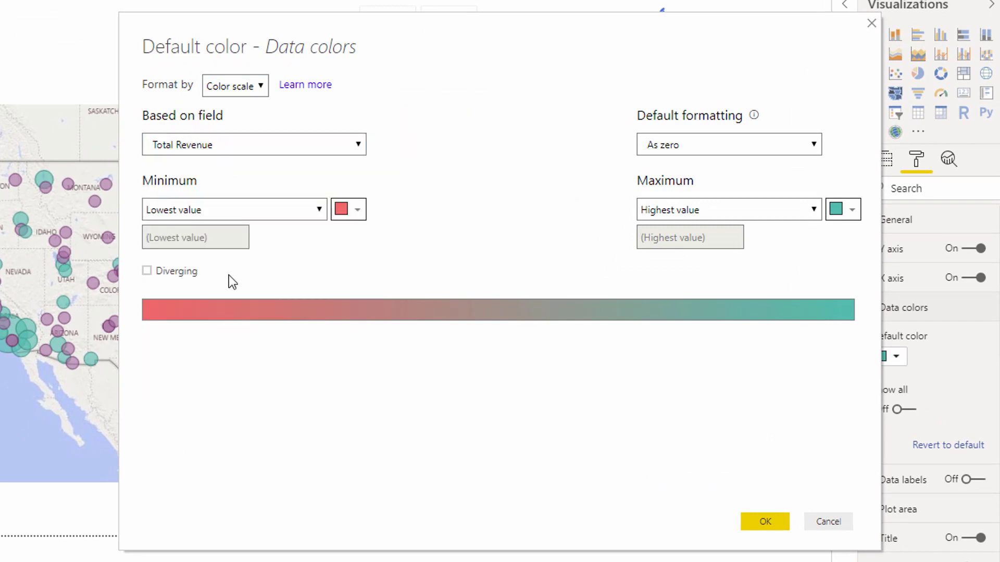
pyautogui.click(341, 208)
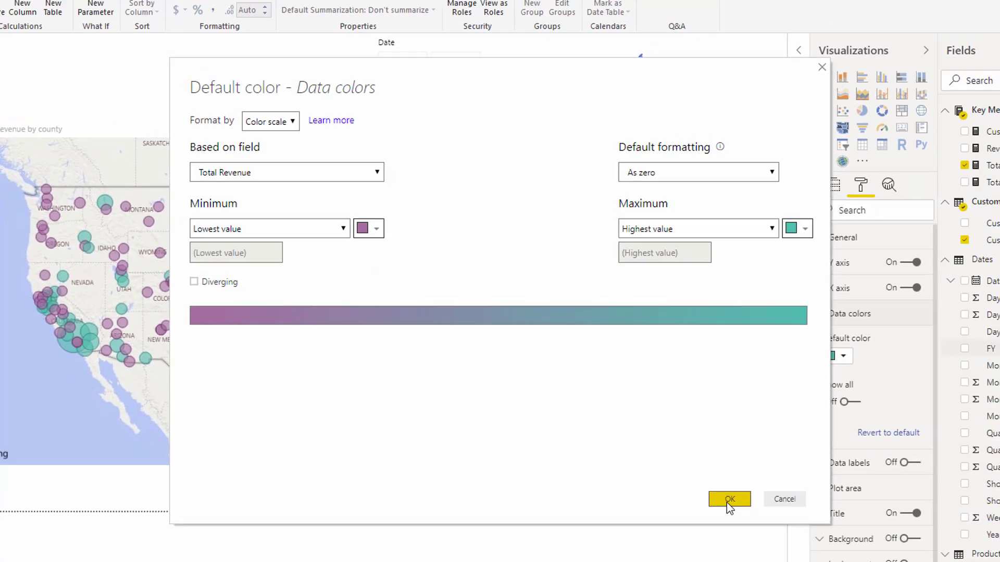
pyautogui.click(729, 499)
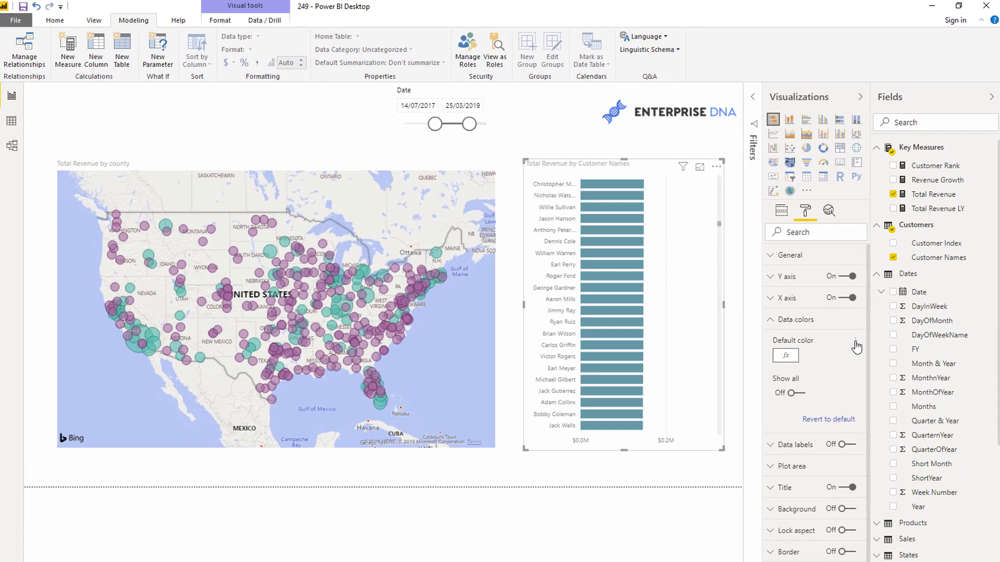
pyautogui.click(785, 355)
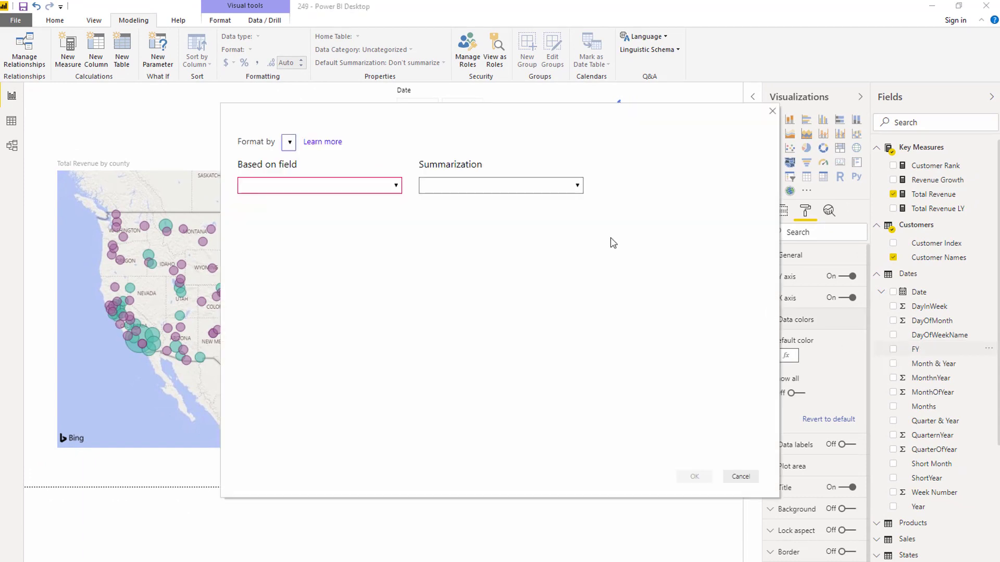
# Step: Switch colouring to Rules on Customer Rank with a first rule from 1 to 6 in purple
pyautogui.click(740, 476)
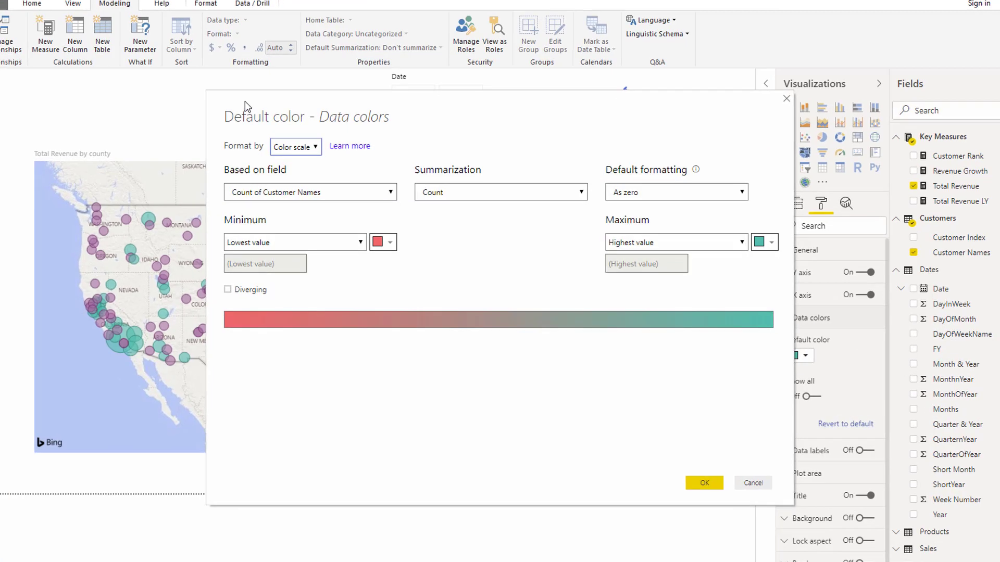
pyautogui.click(295, 146)
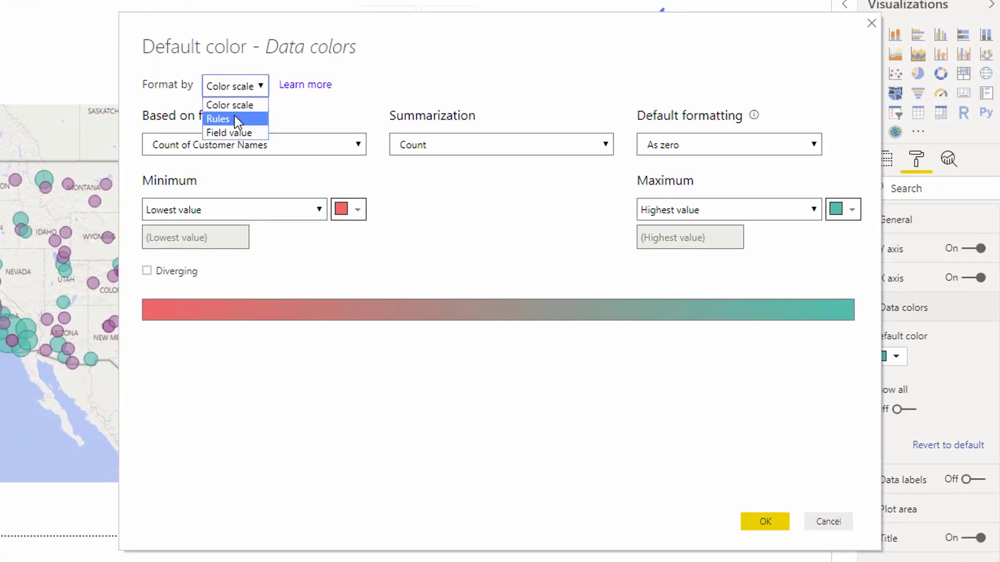
pyautogui.click(218, 119)
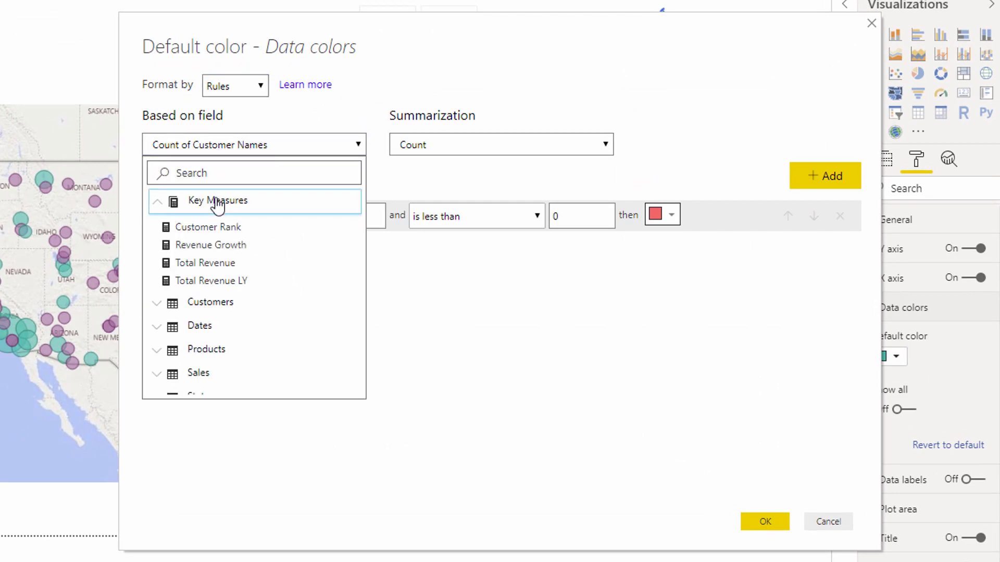
pyautogui.click(207, 227)
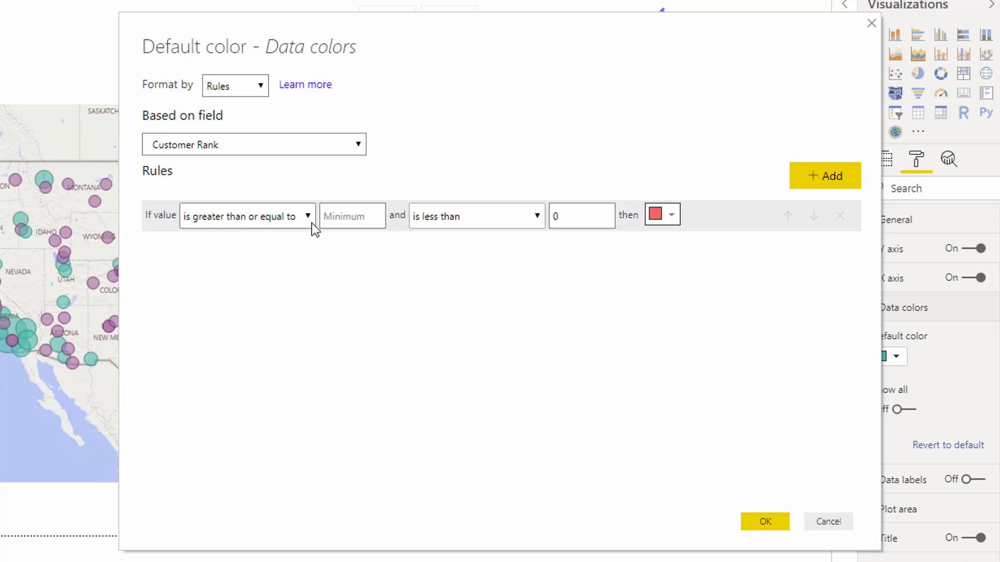
pyautogui.moveTo(351, 216)
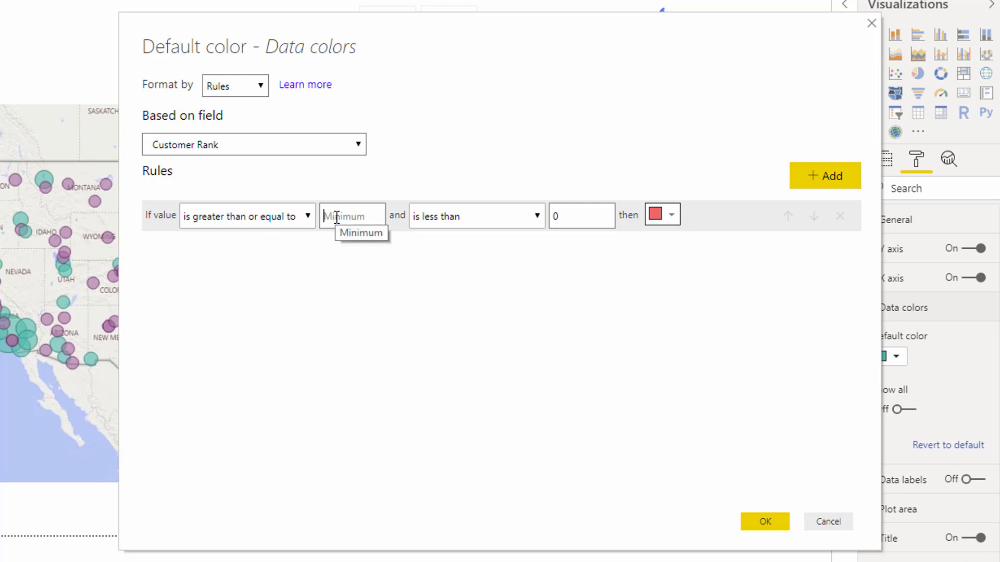
pyautogui.write('1')
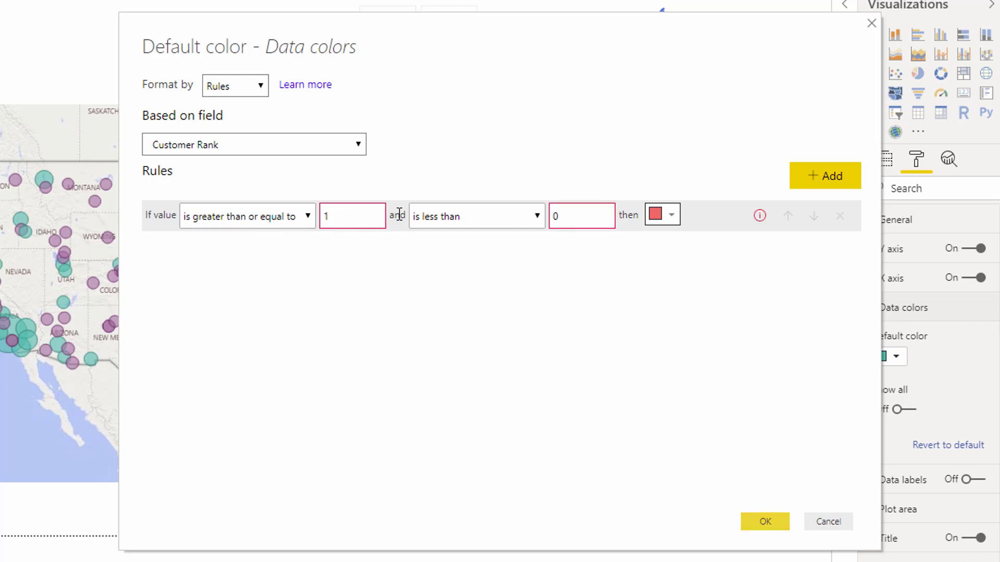
pyautogui.click(580, 216)
pyautogui.write('6')
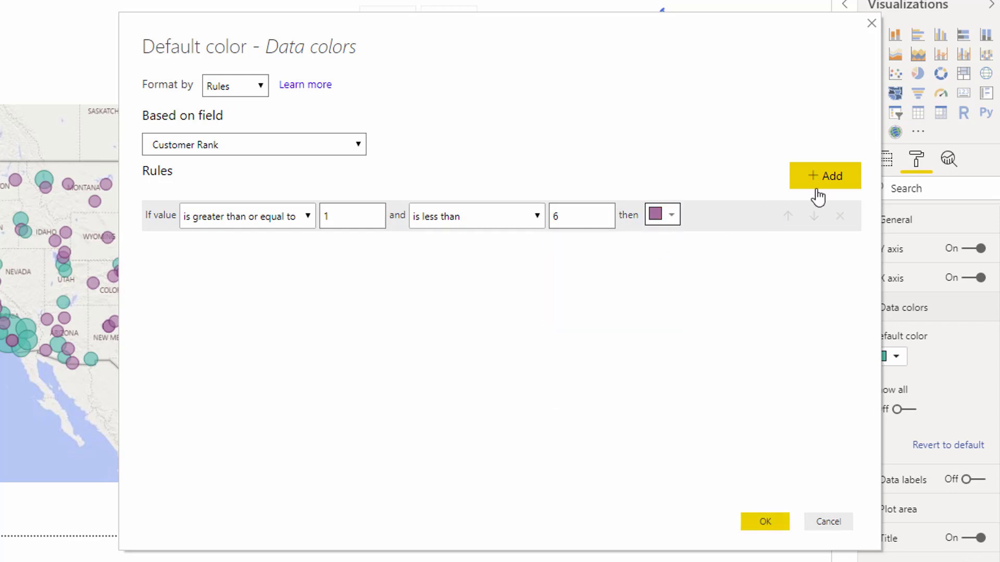
# Step: Add a second rule covering ranks 6 to 11 coloured orange
pyautogui.click(825, 176)
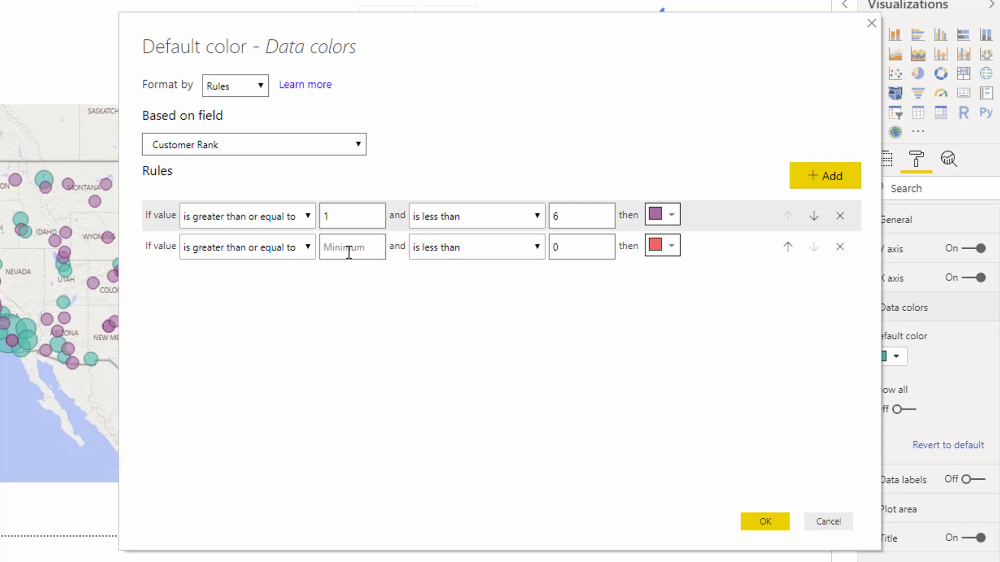
pyautogui.write('6')
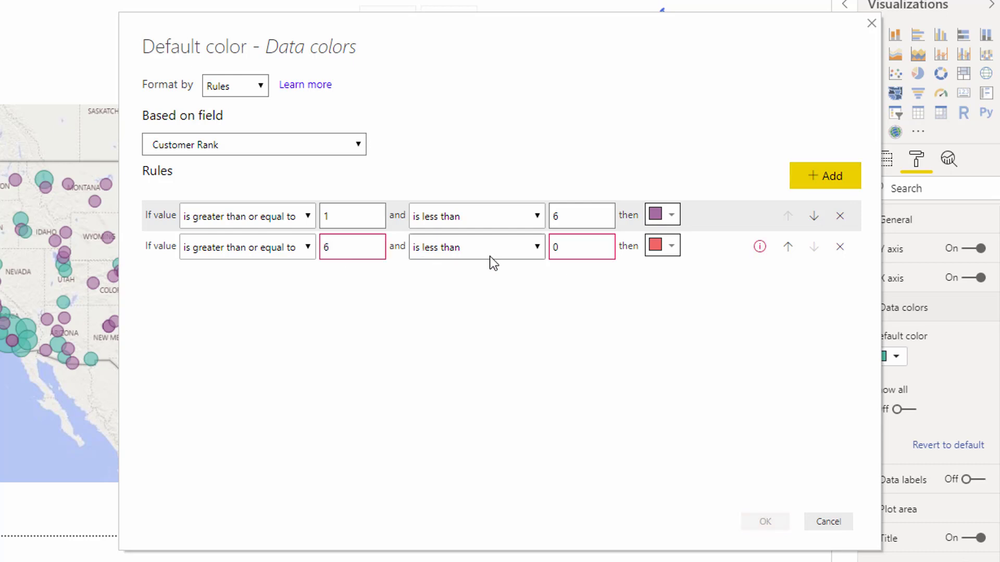
pyautogui.write('1')
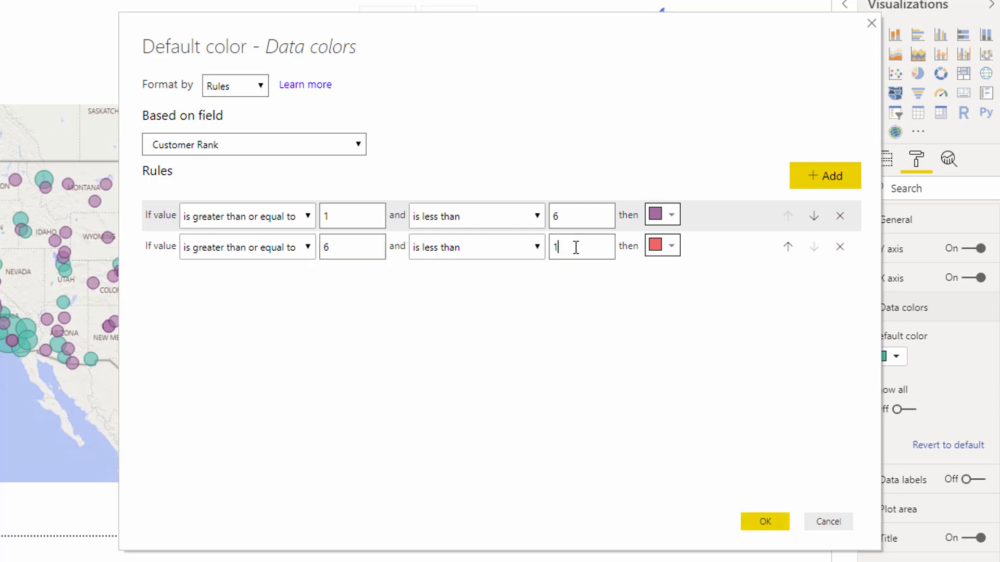
pyautogui.click(662, 245)
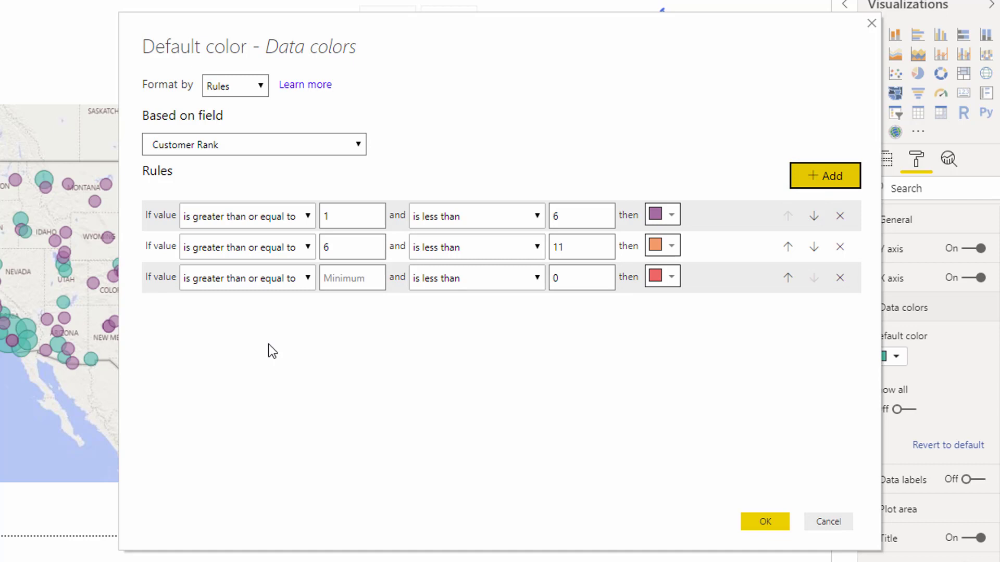
# Step: Add a third rule, ranks 11 to 21 in grey, and apply the rank colour rules
pyautogui.click(247, 277)
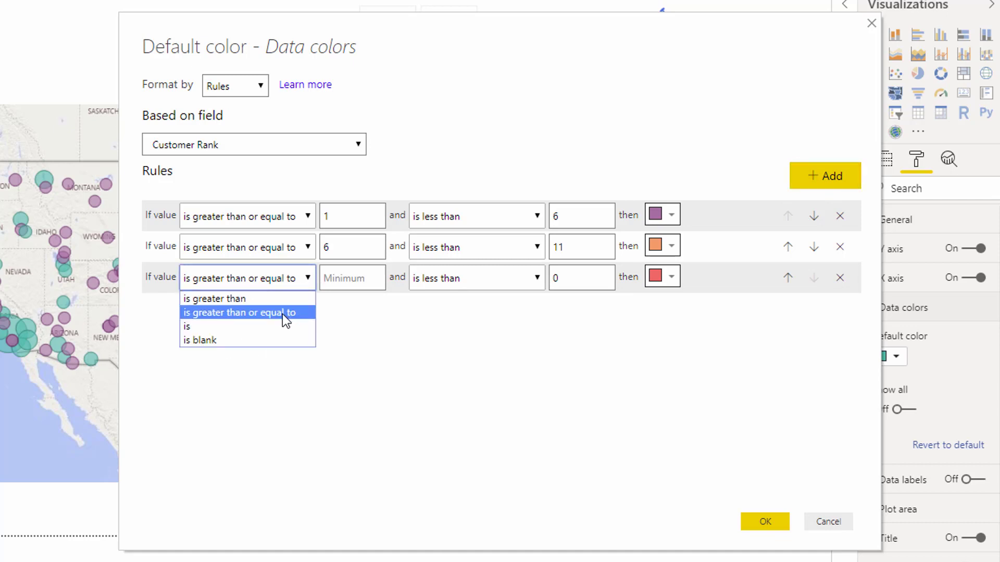
pyautogui.click(240, 313)
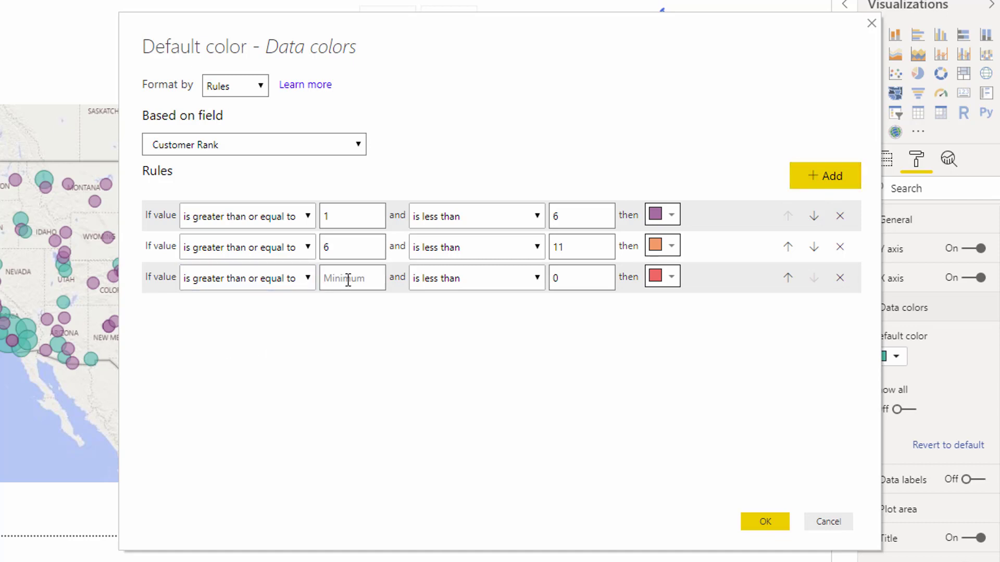
pyautogui.write('11')
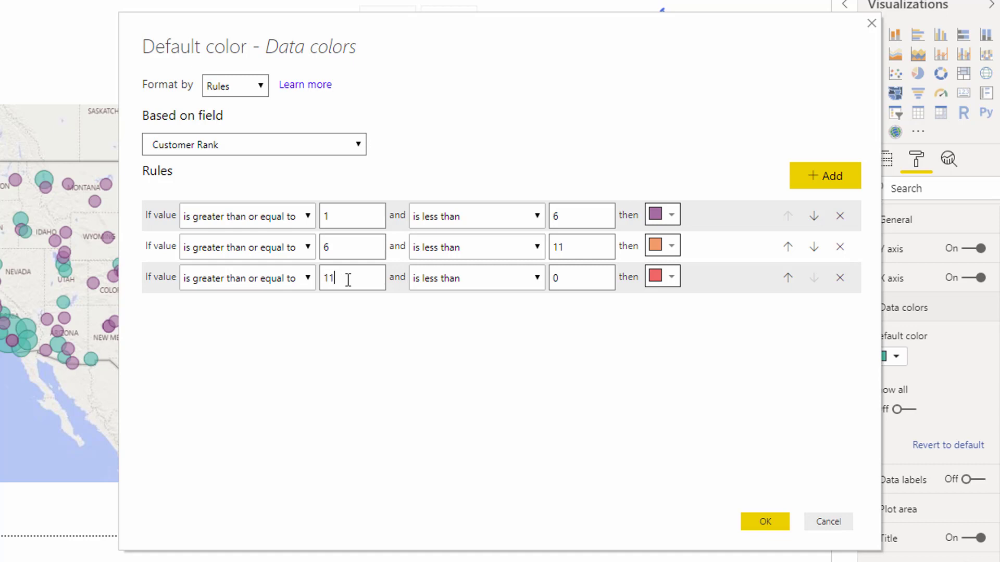
pyautogui.click(580, 277)
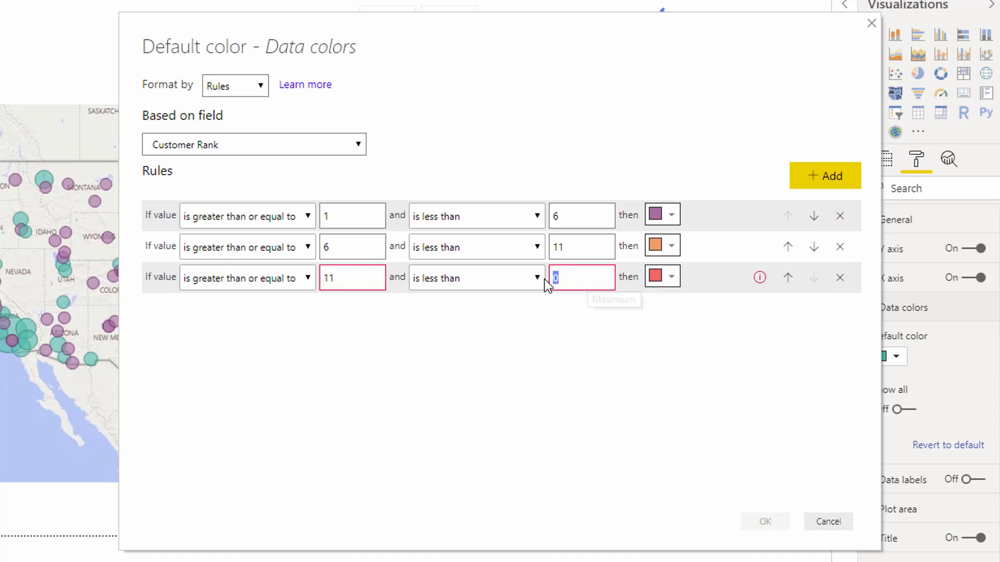
pyautogui.write('21')
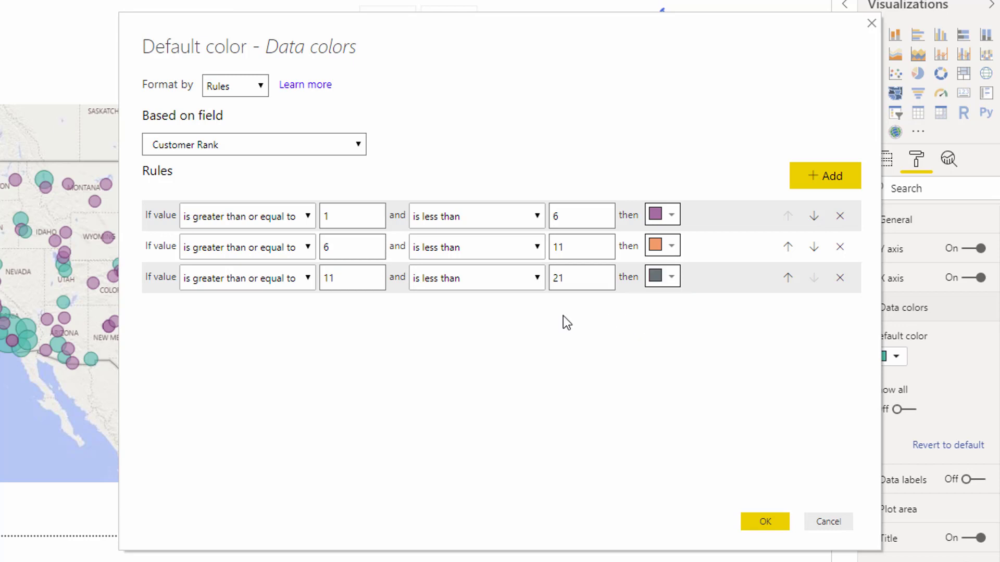
pyautogui.click(247, 277)
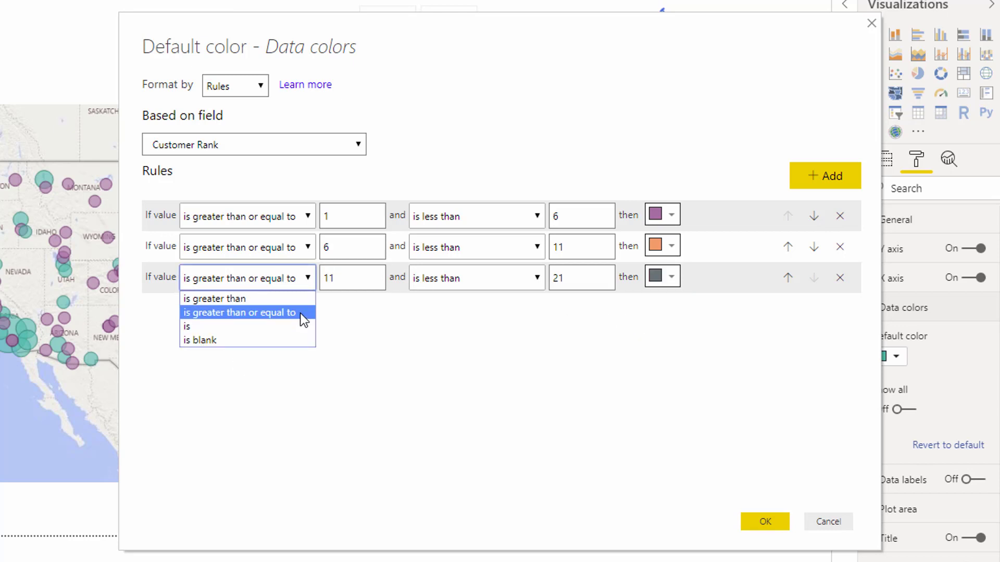
pyautogui.click(240, 311)
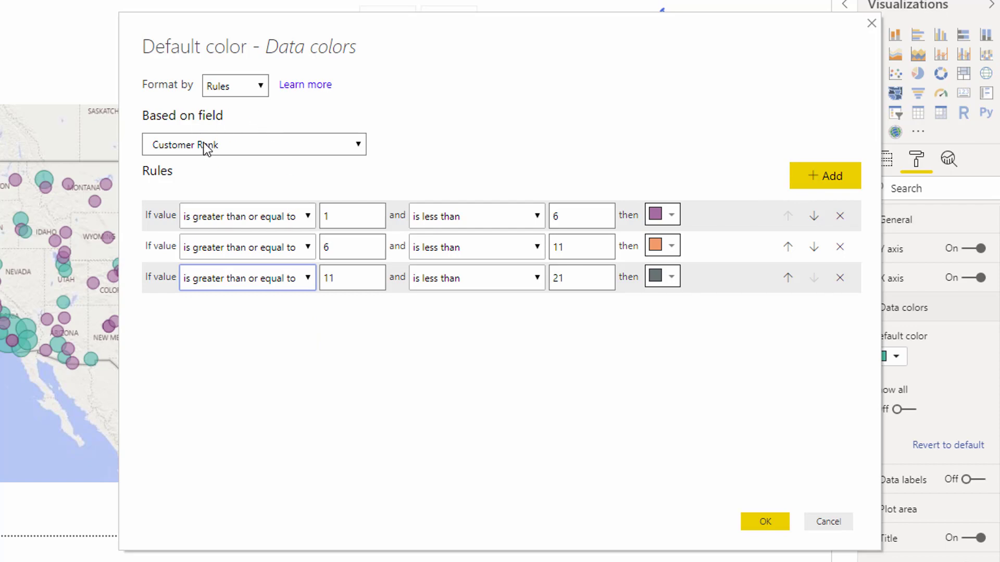
pyautogui.moveTo(755, 463)
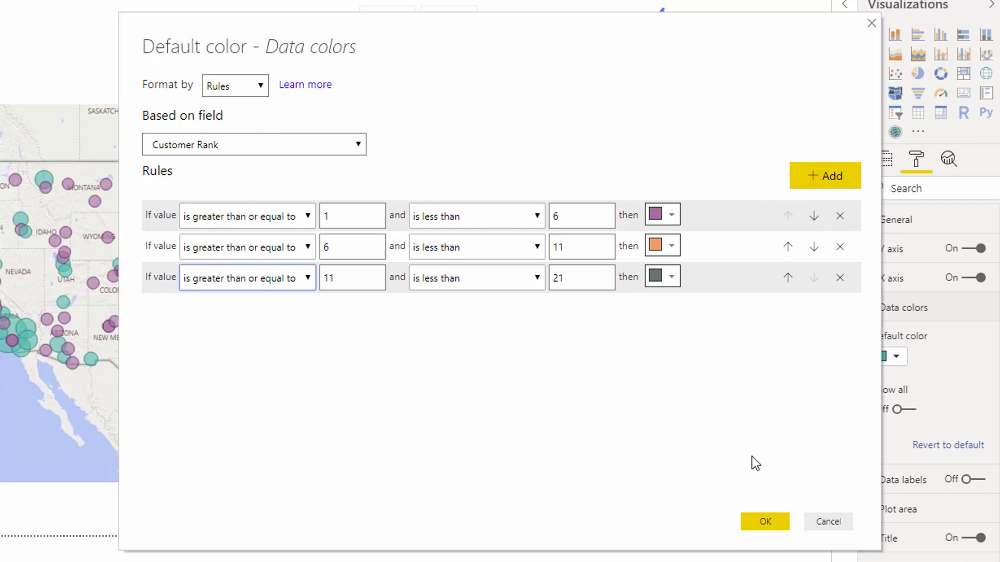
pyautogui.click(763, 522)
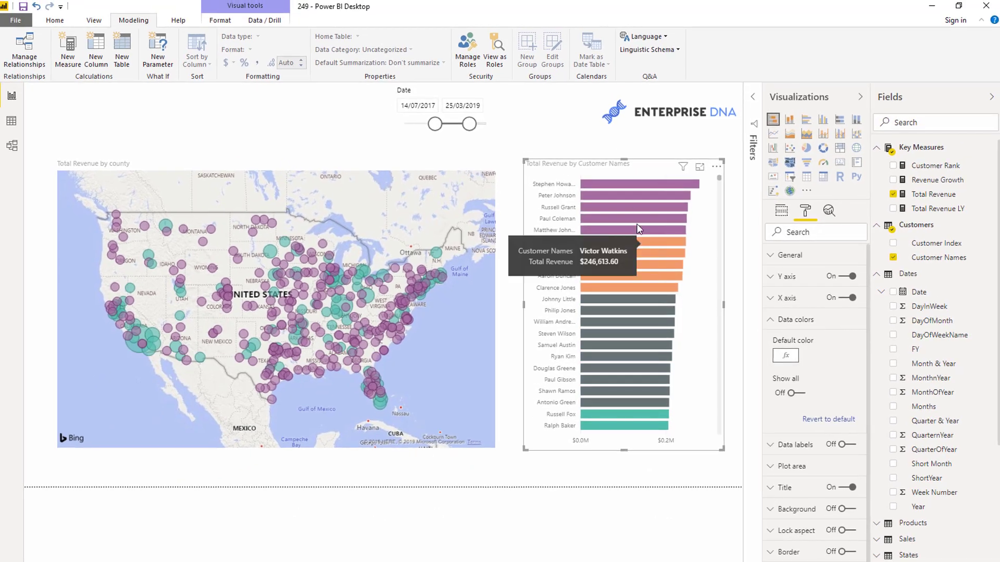
pyautogui.moveTo(638, 180)
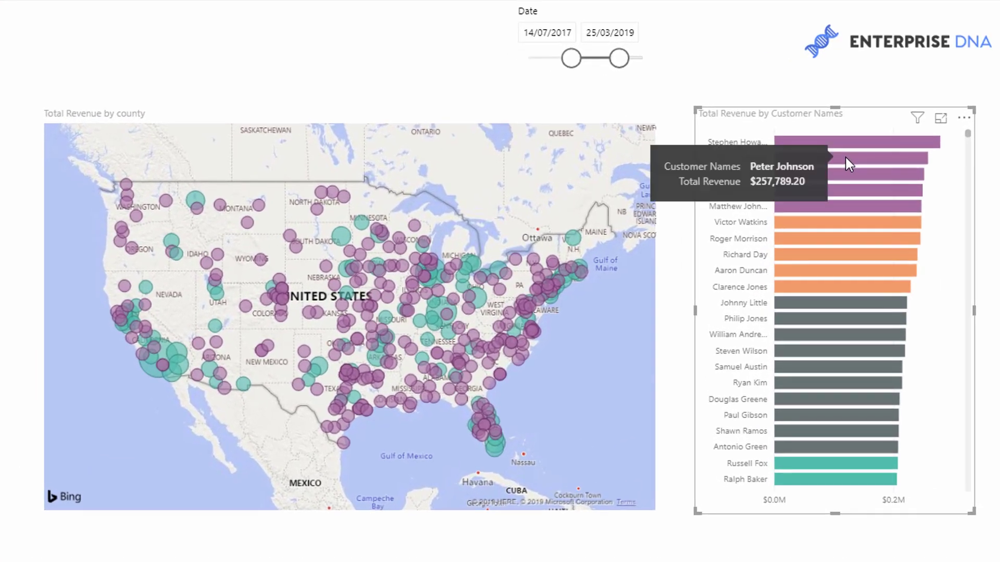
pyautogui.scroll(-3)
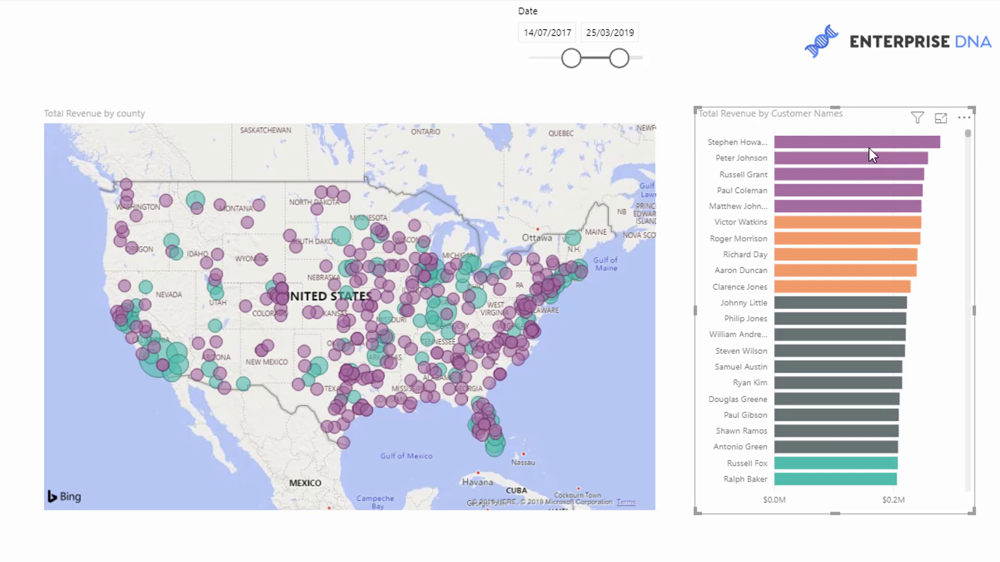
pyautogui.moveTo(891, 131)
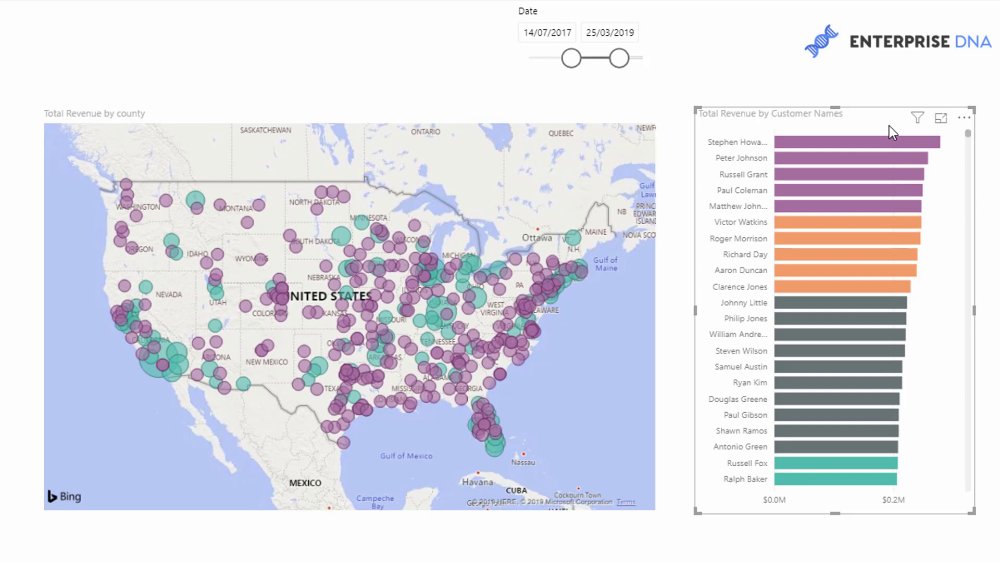
pyautogui.moveTo(866, 123)
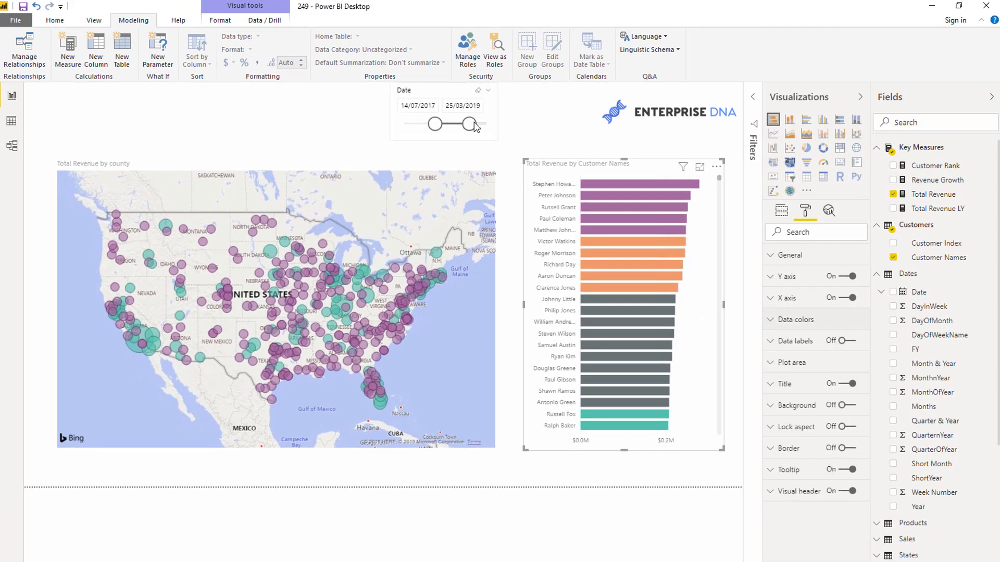
# Step: Adjust the Date slicer handles to span early June 2017 through 26/11/2018
pyautogui.moveTo(475, 124); pyautogui.dragTo(453, 124)
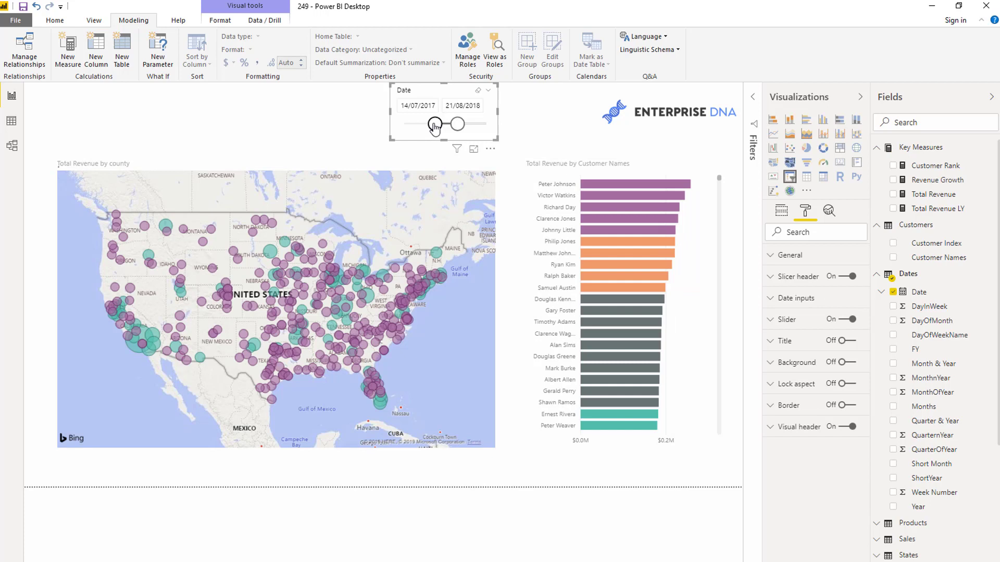
pyautogui.moveTo(436, 124); pyautogui.dragTo(456, 124)
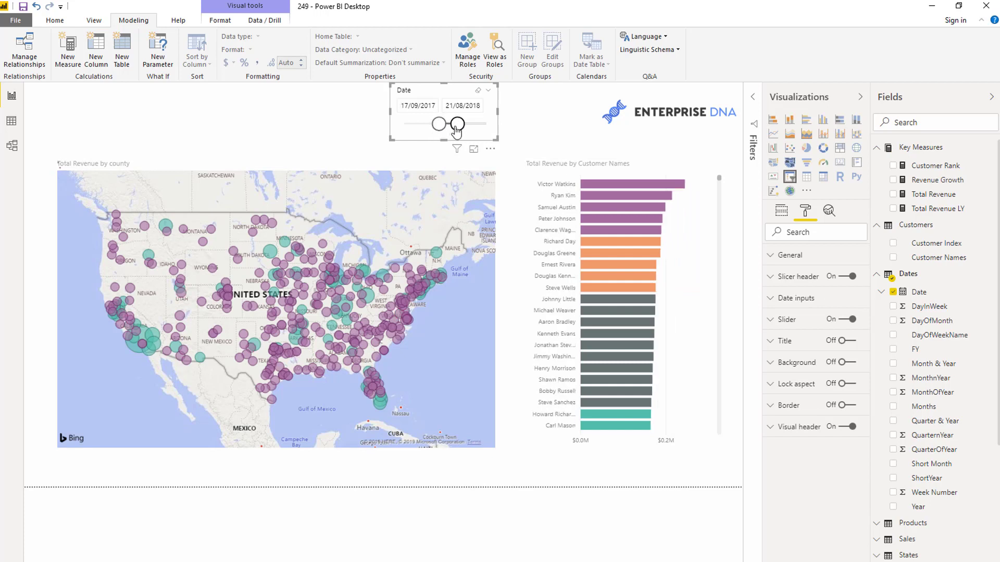
pyautogui.moveTo(438, 124); pyautogui.dragTo(419, 124)
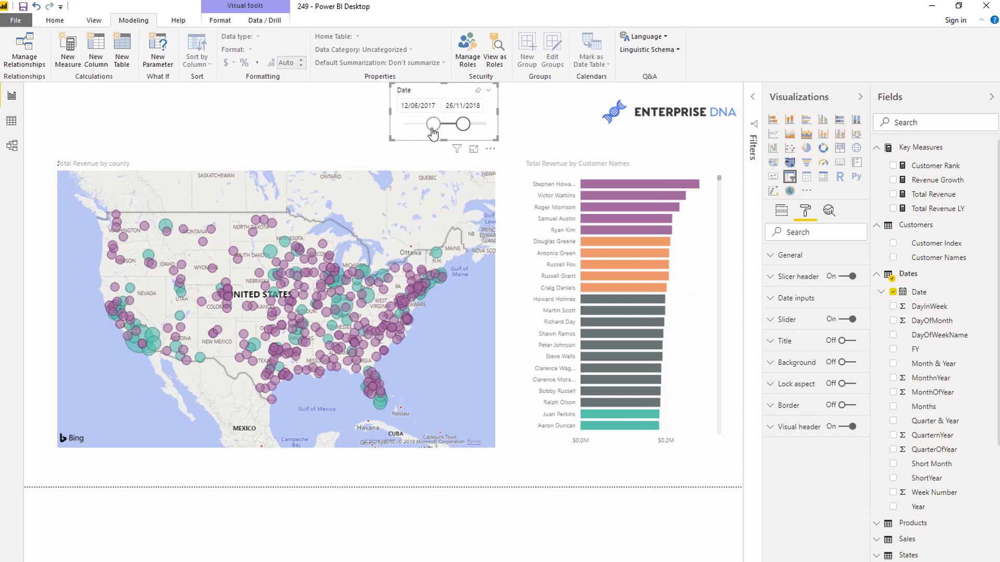
pyautogui.moveTo(433, 124); pyautogui.dragTo(430, 124)
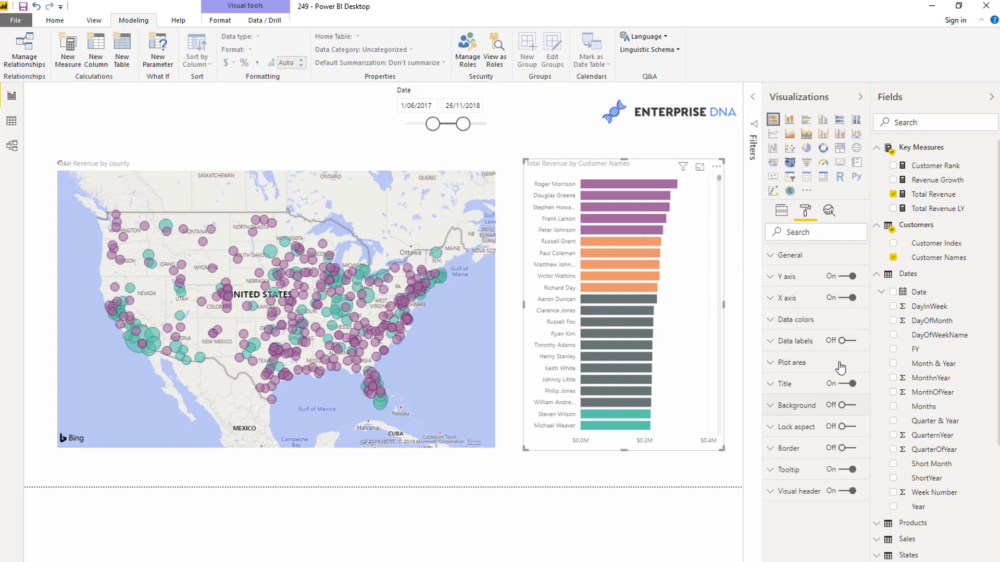
# Step: Expand the Data colors card for the Total Revenue by Customer Names bar chart
pyautogui.click(849, 341)
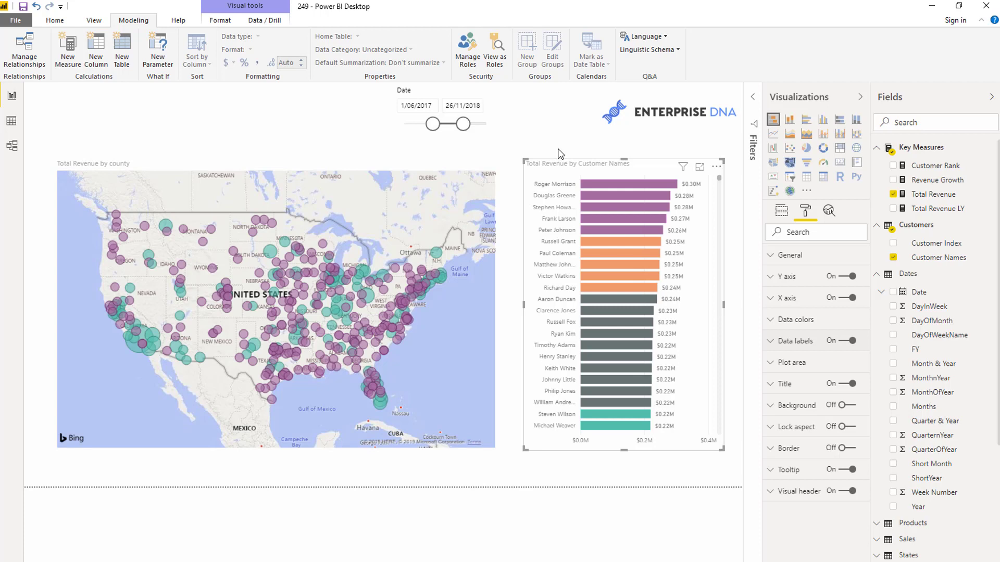
pyautogui.moveTo(636, 175)
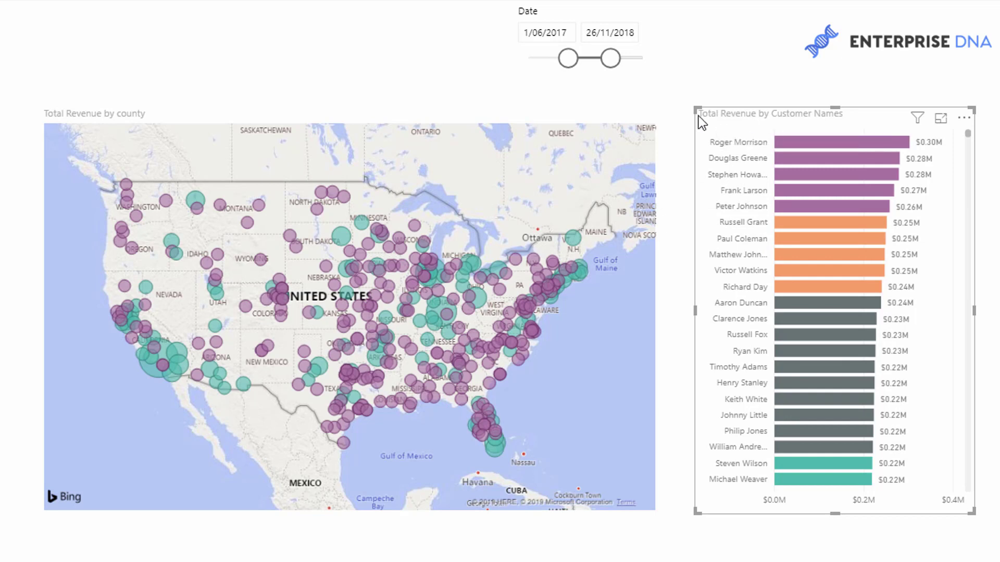
pyautogui.moveTo(793, 132)
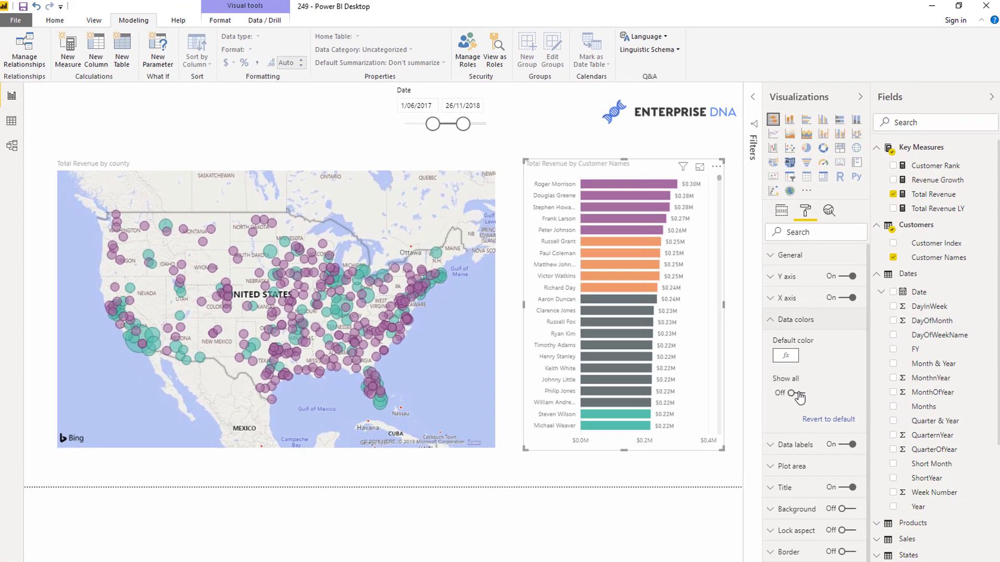
# Step: Toggle Show all on so every customer gets its own colour setting
pyautogui.click(805, 394)
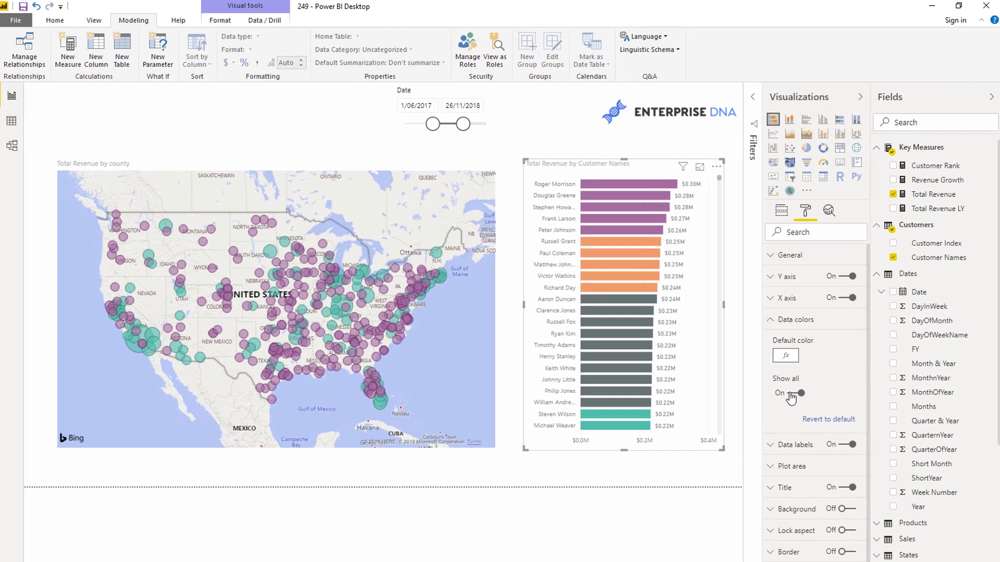
pyautogui.moveTo(791, 398)
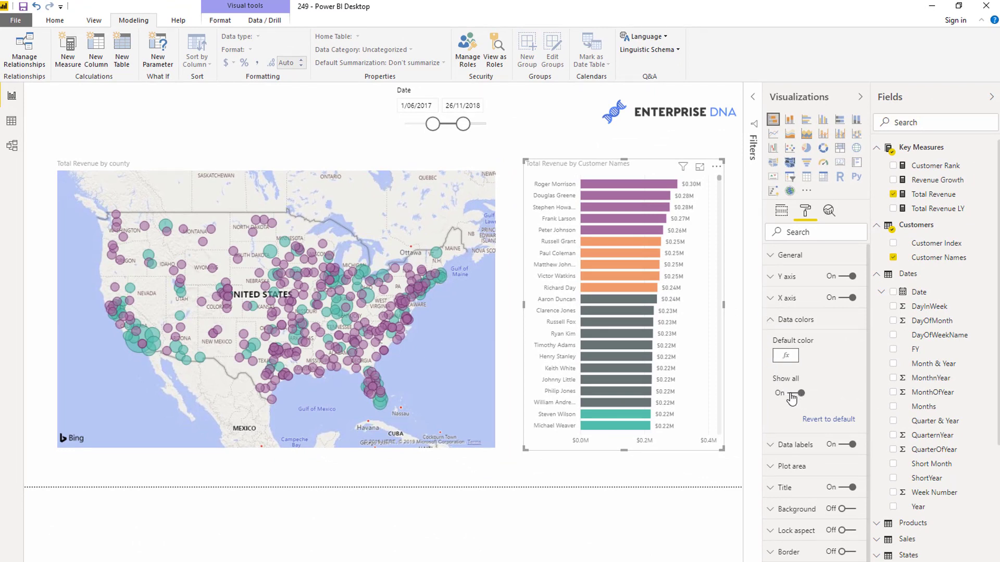
pyautogui.click(802, 393)
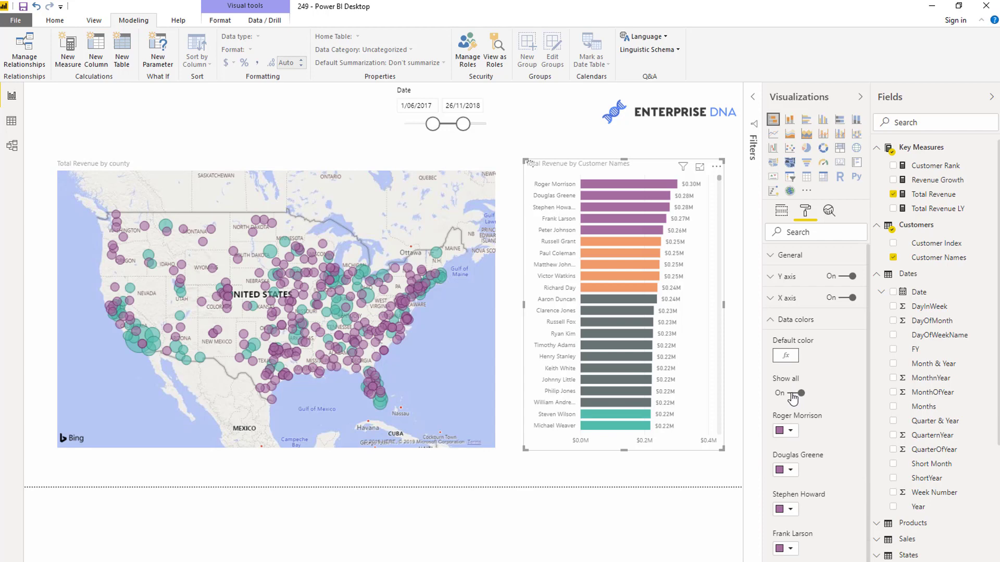
pyautogui.click(795, 392)
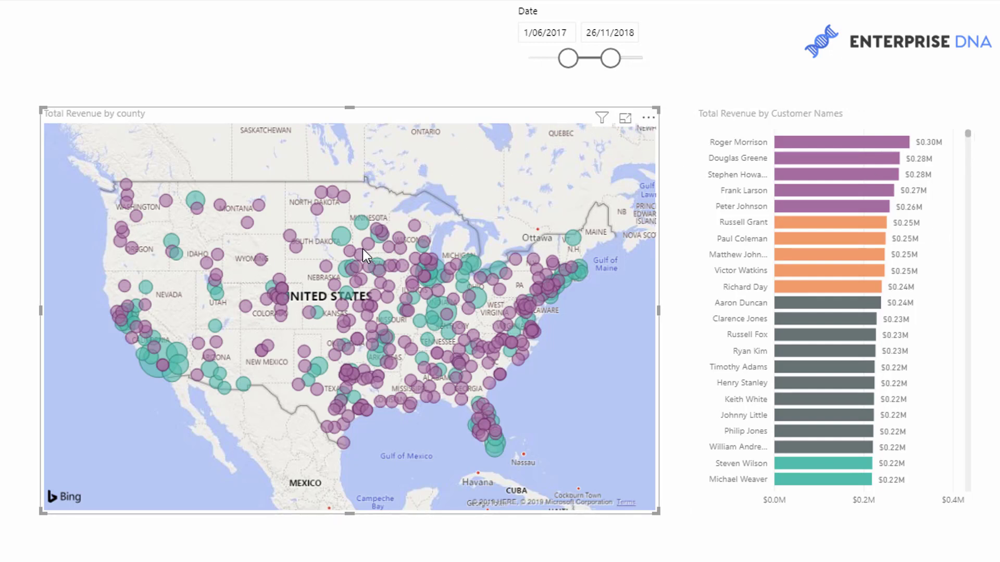
pyautogui.moveTo(568, 126)
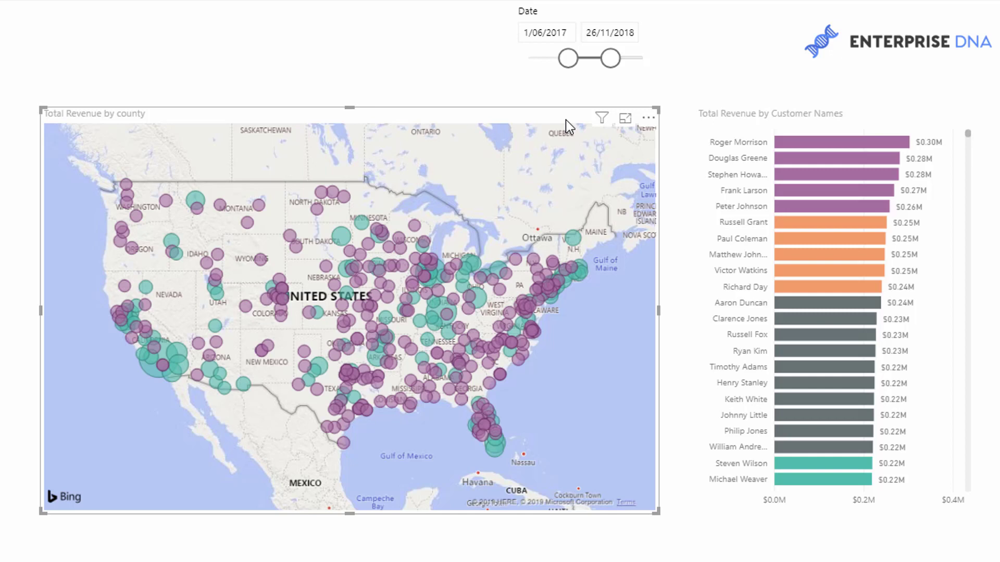
pyautogui.moveTo(561, 118)
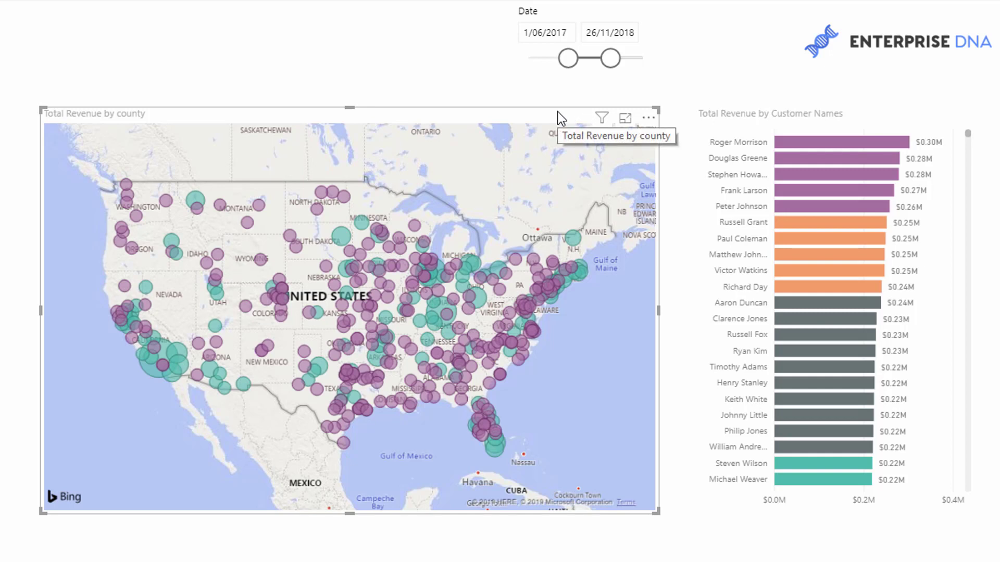
pyautogui.moveTo(397, 139)
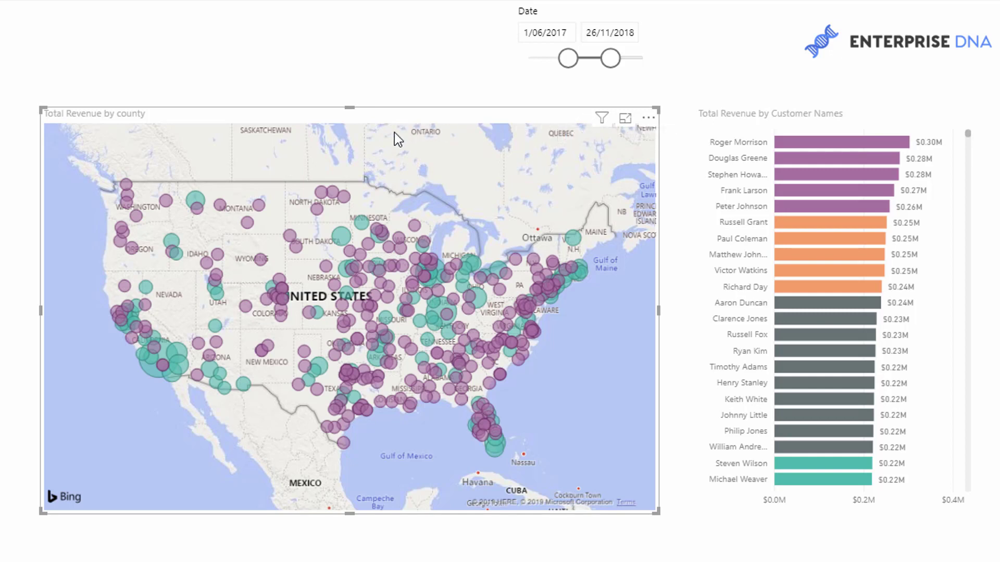
pyautogui.moveTo(551, 120)
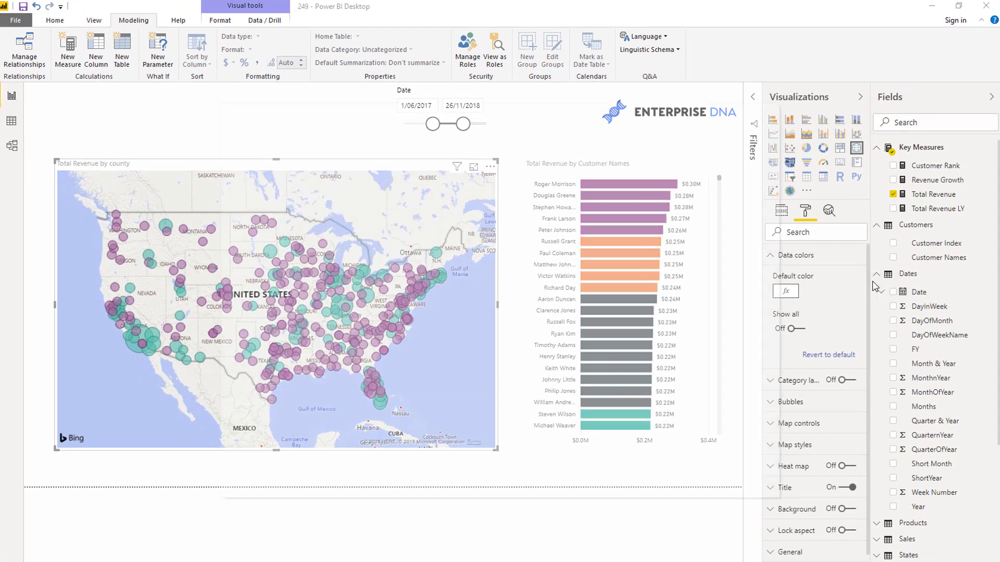
# Step: Review the map's purple Total Revenue 0–500000 rule and cancel without applying
pyautogui.click(786, 292)
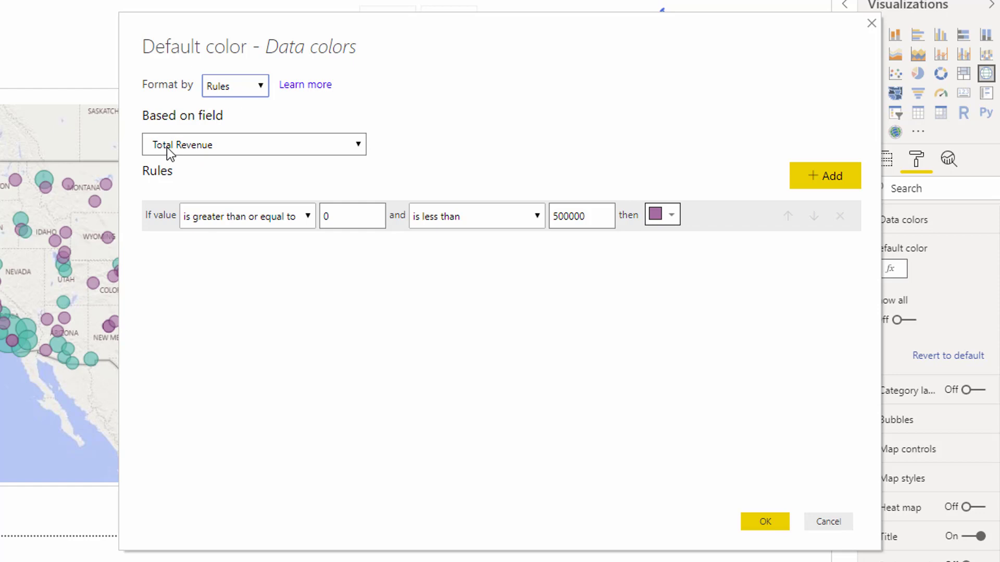
pyautogui.moveTo(213, 153)
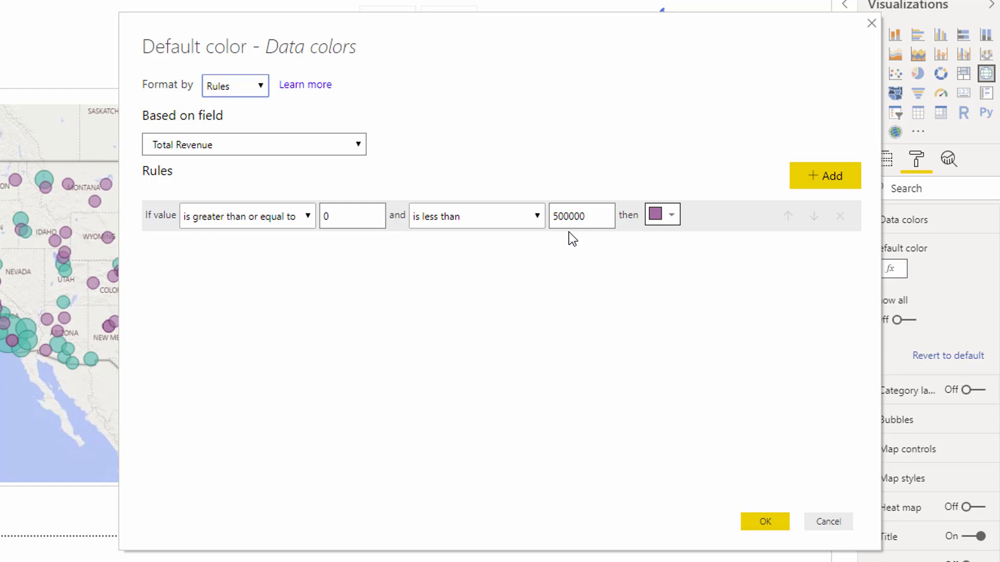
pyautogui.moveTo(817, 400)
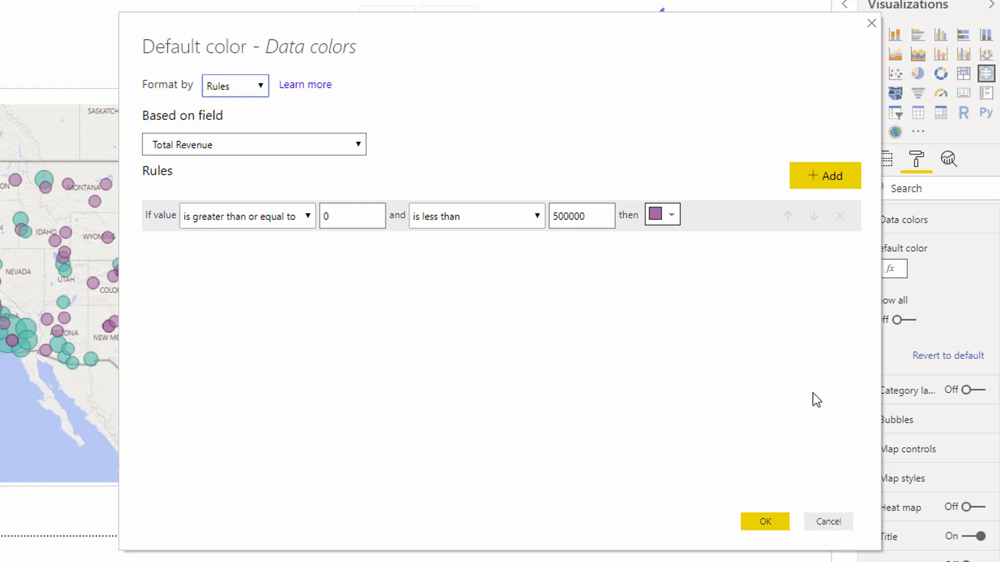
pyautogui.moveTo(816, 407)
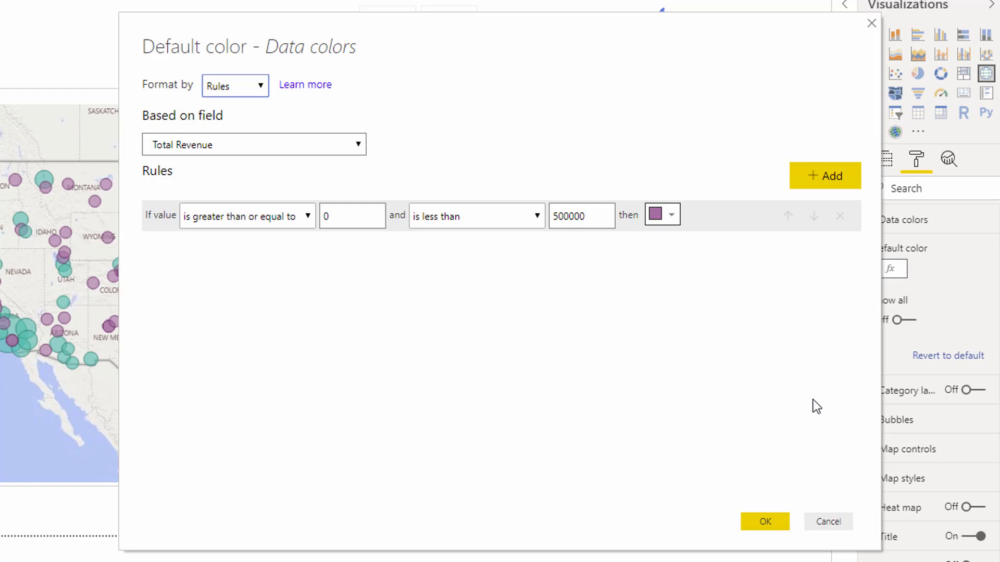
pyautogui.moveTo(768, 354)
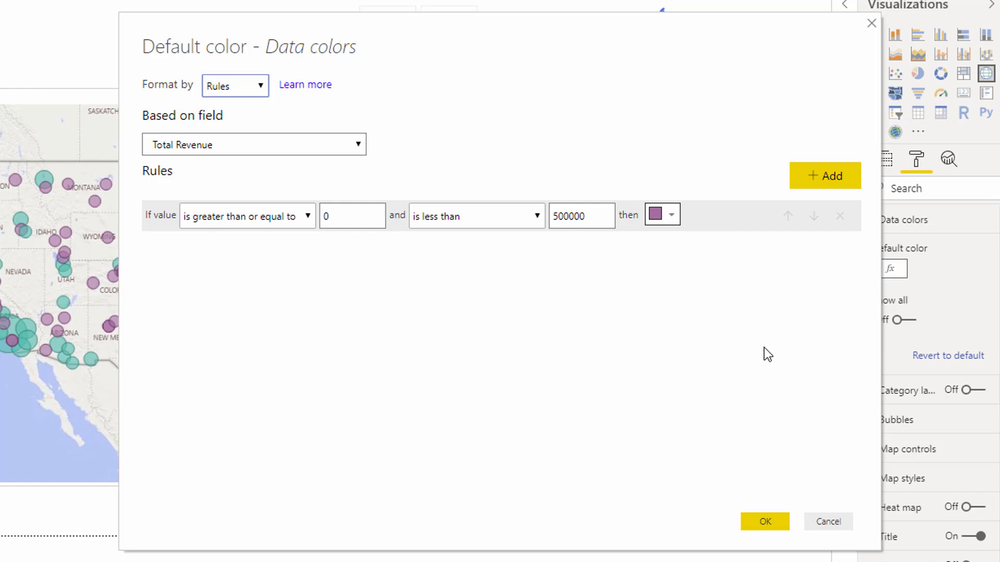
pyautogui.moveTo(828, 522)
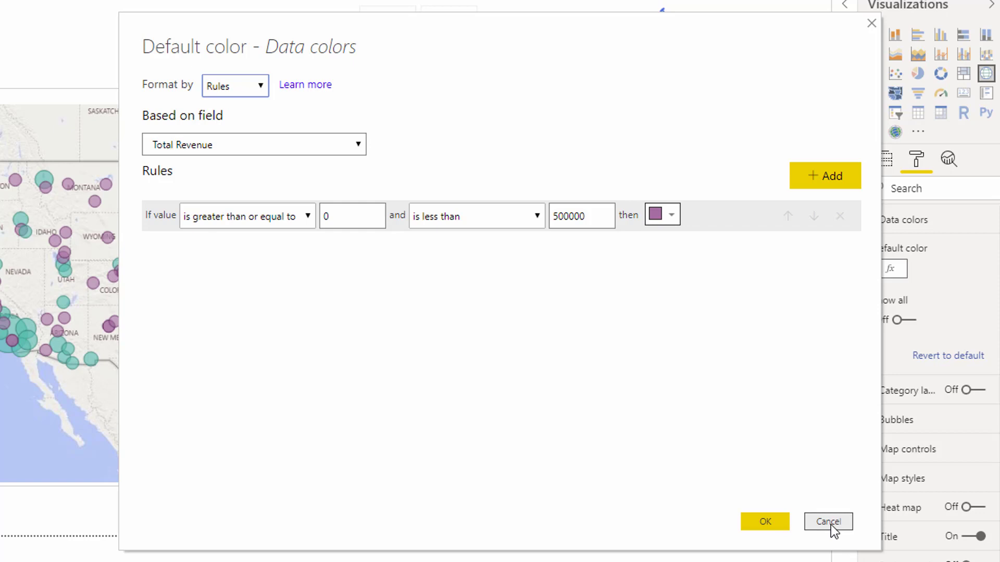
pyautogui.moveTo(456, 228)
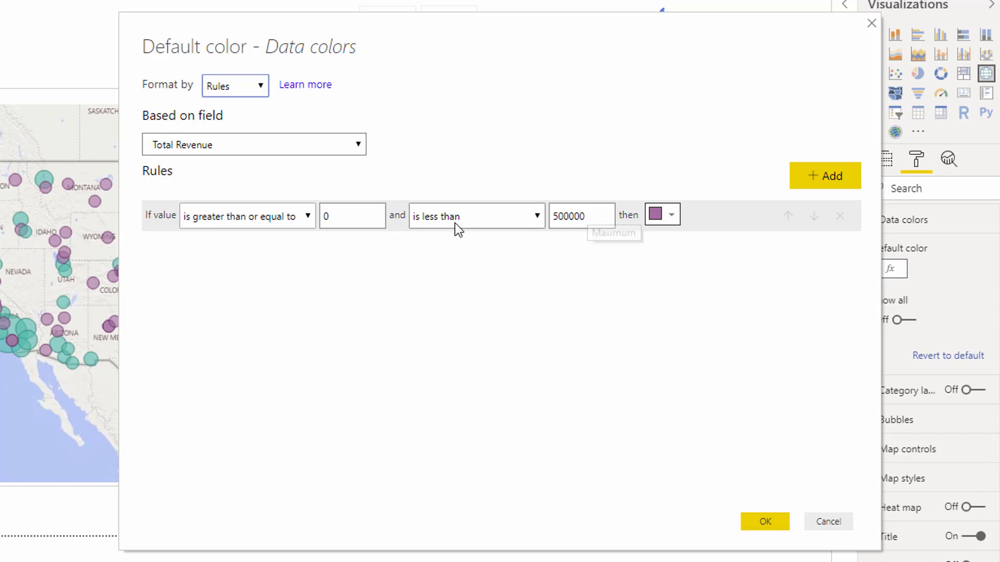
pyautogui.moveTo(853, 556)
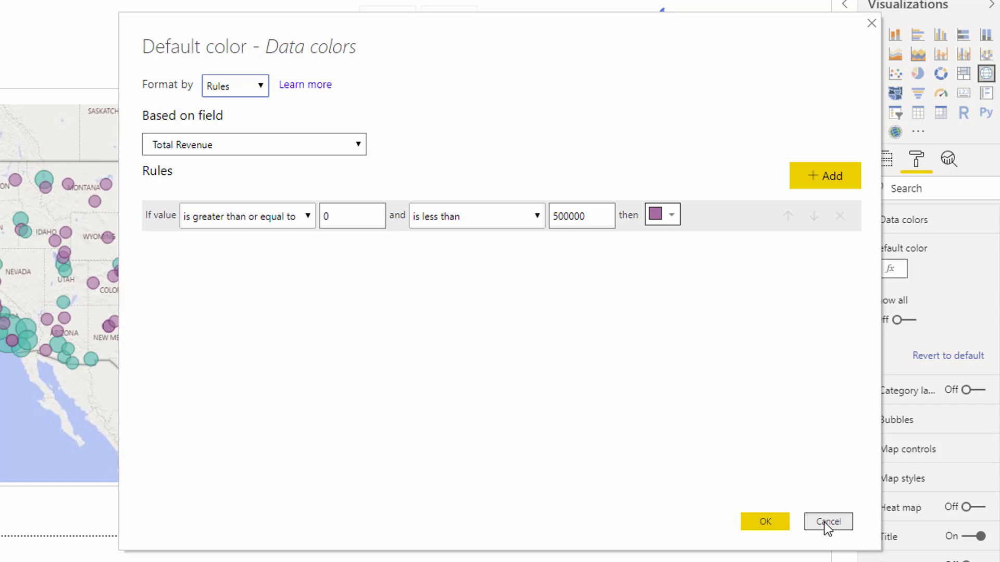
pyautogui.click(827, 522)
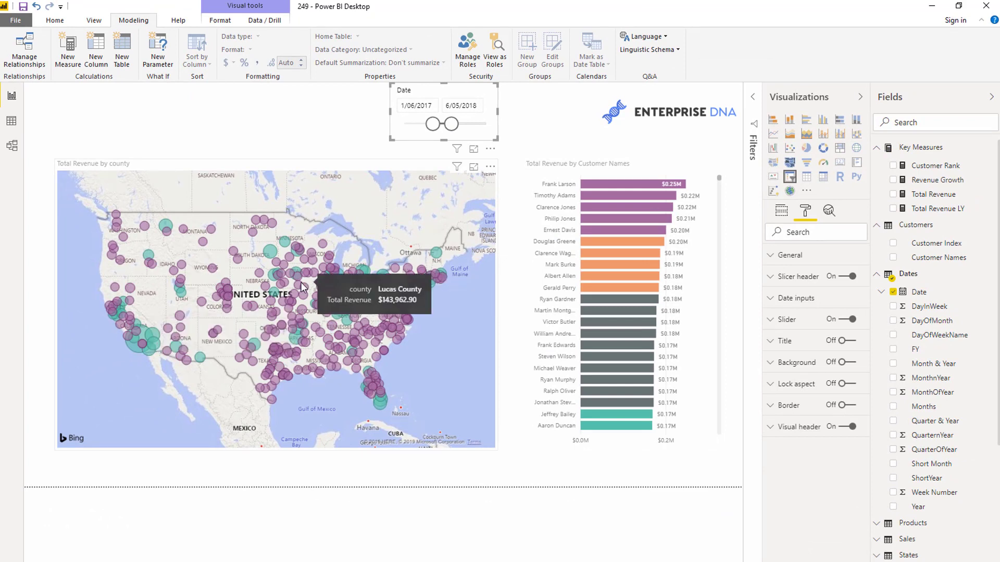
pyautogui.moveTo(165, 153)
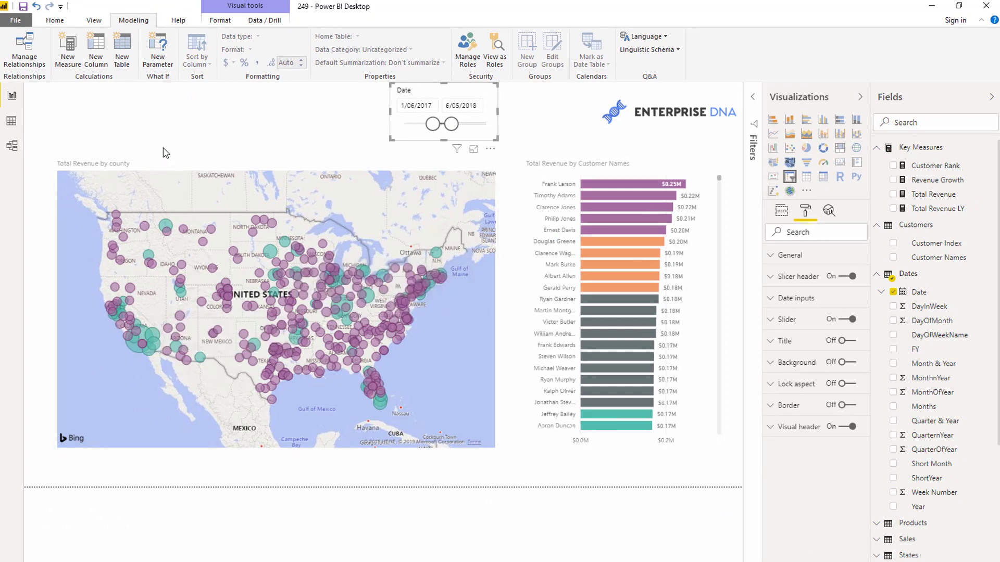
pyautogui.moveTo(190, 151)
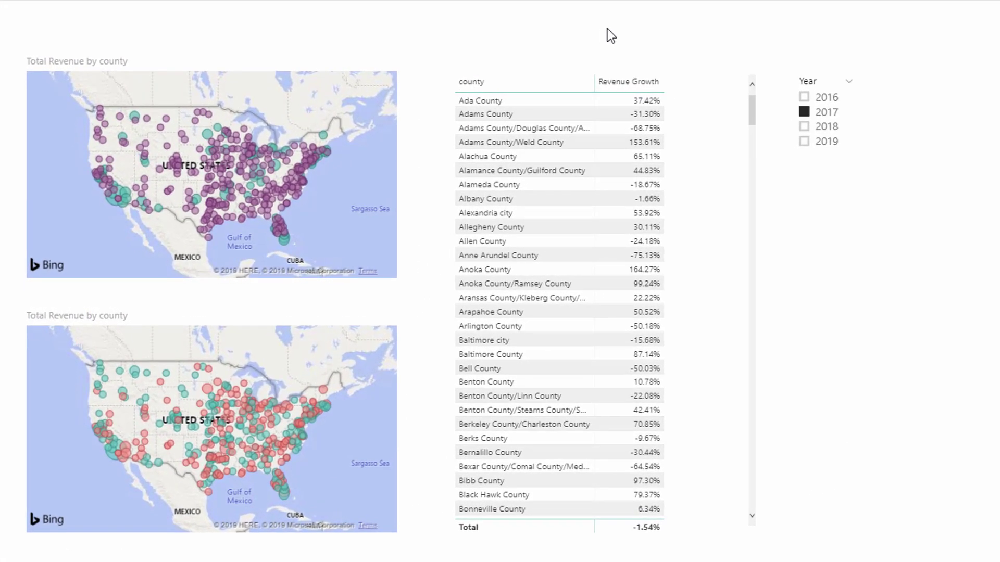
pyautogui.moveTo(294, 65)
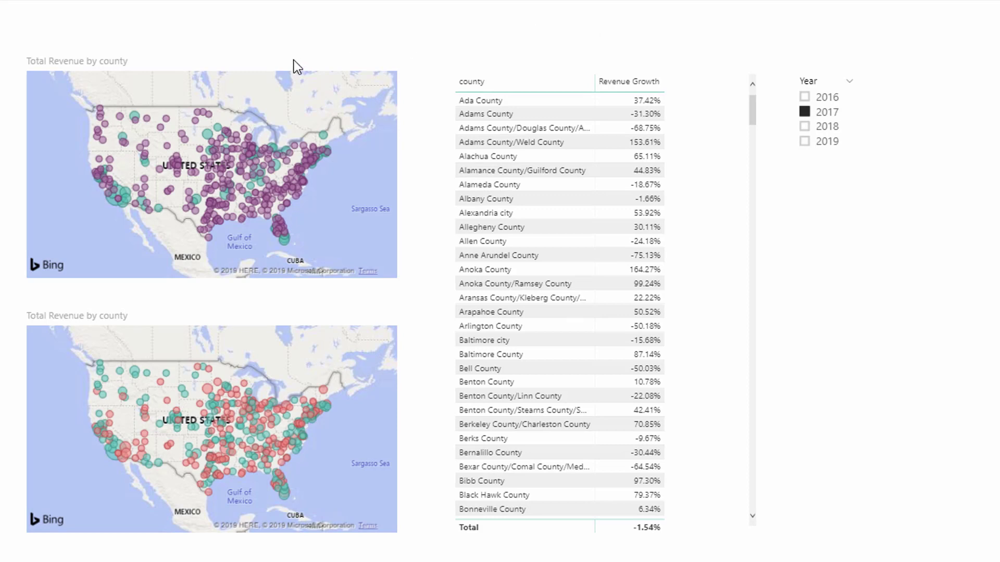
pyautogui.moveTo(299, 69)
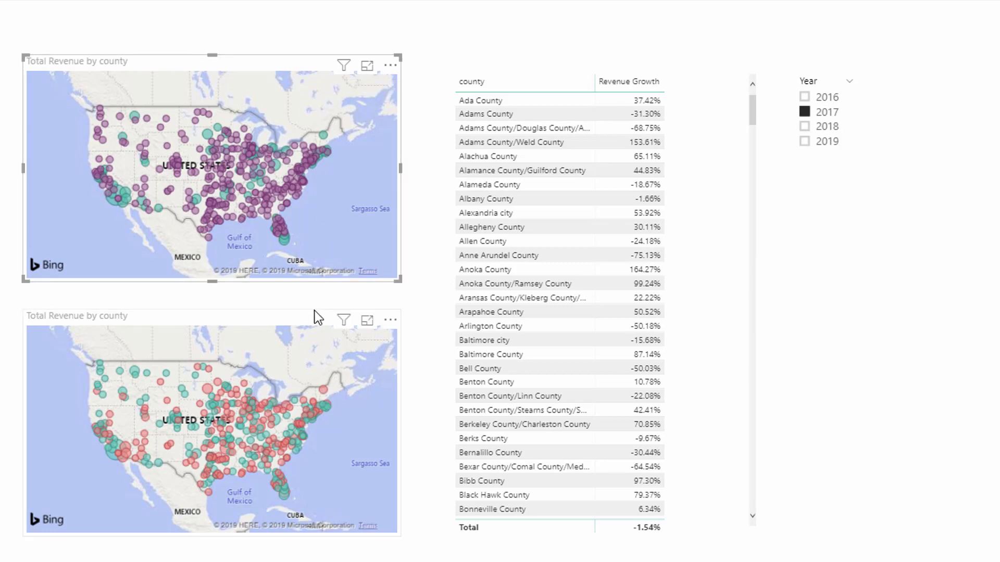
pyautogui.moveTo(315, 323)
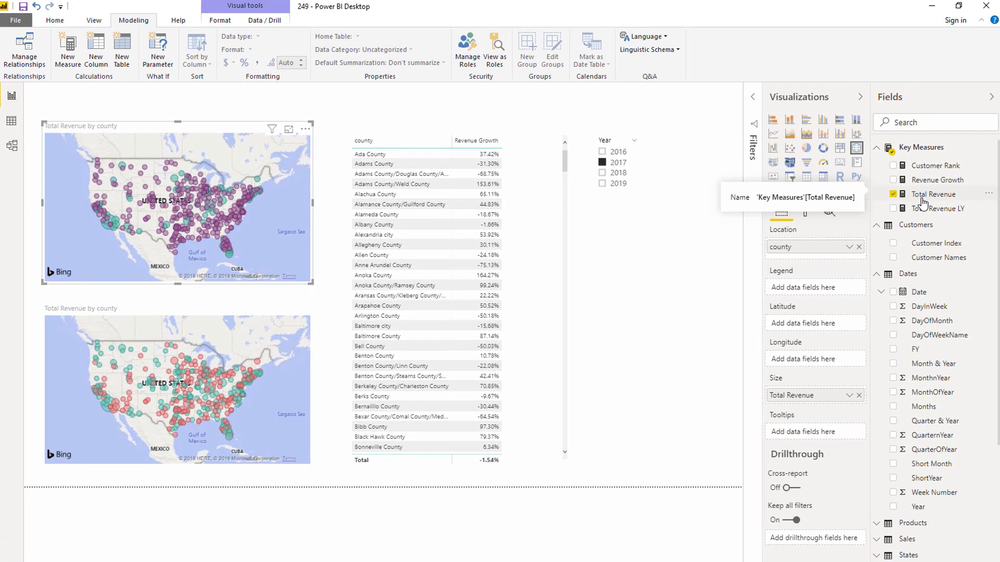
# Step: View the Total Revenue, Total Revenue LY and Revenue Growth DAX formulas in turn
pyautogui.click(933, 194)
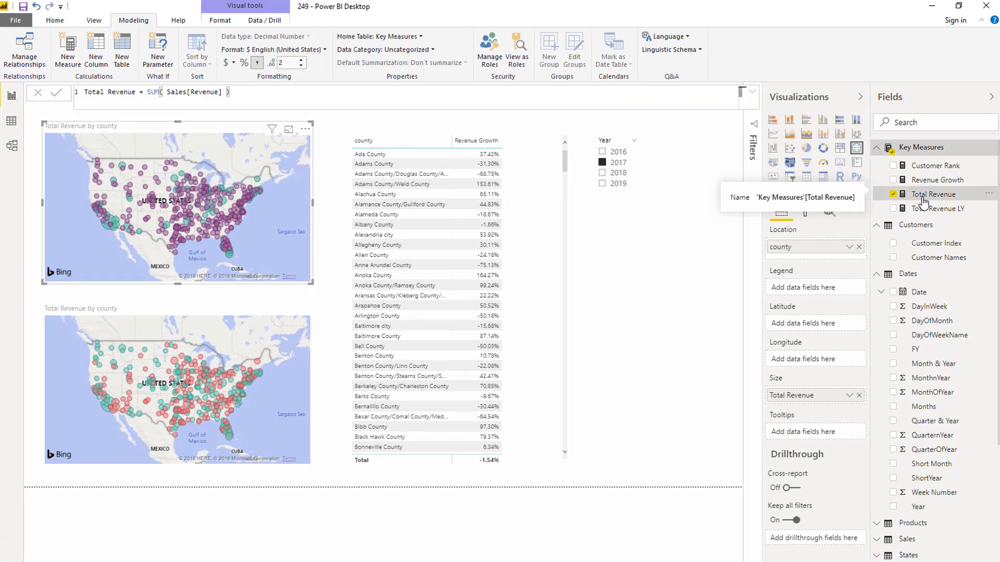
pyautogui.click(938, 208)
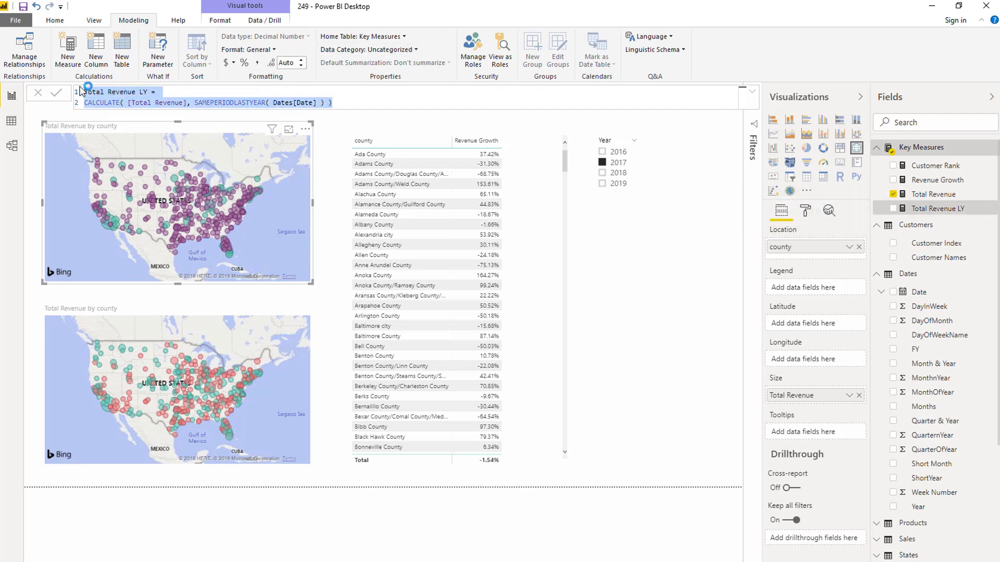
pyautogui.moveTo(948, 180)
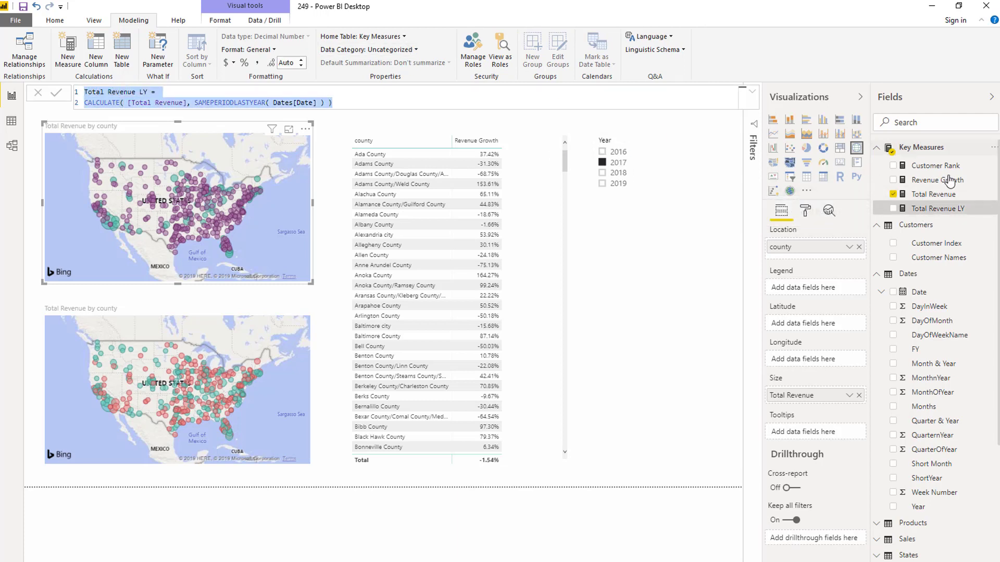
pyautogui.click(937, 179)
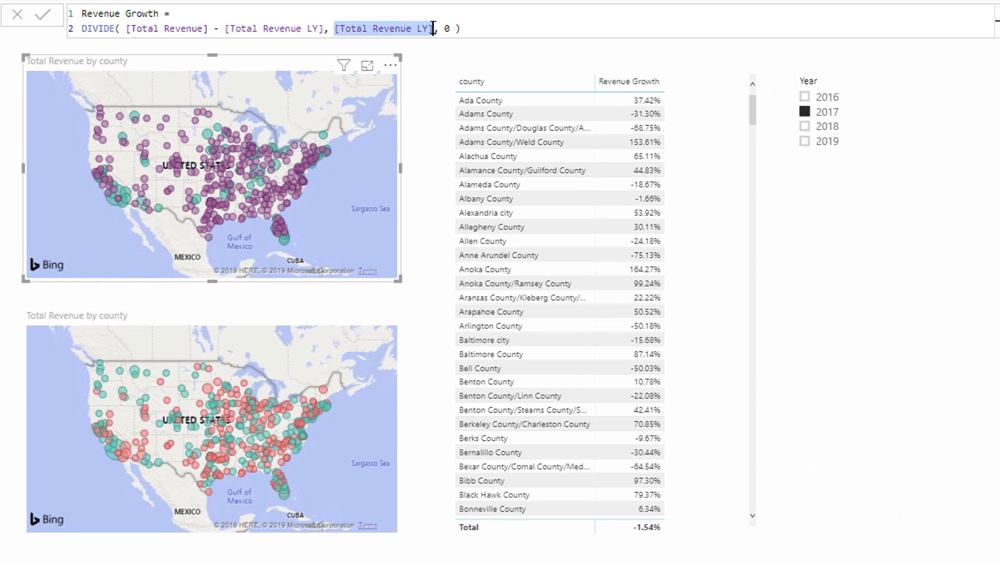
pyautogui.moveTo(402, 229)
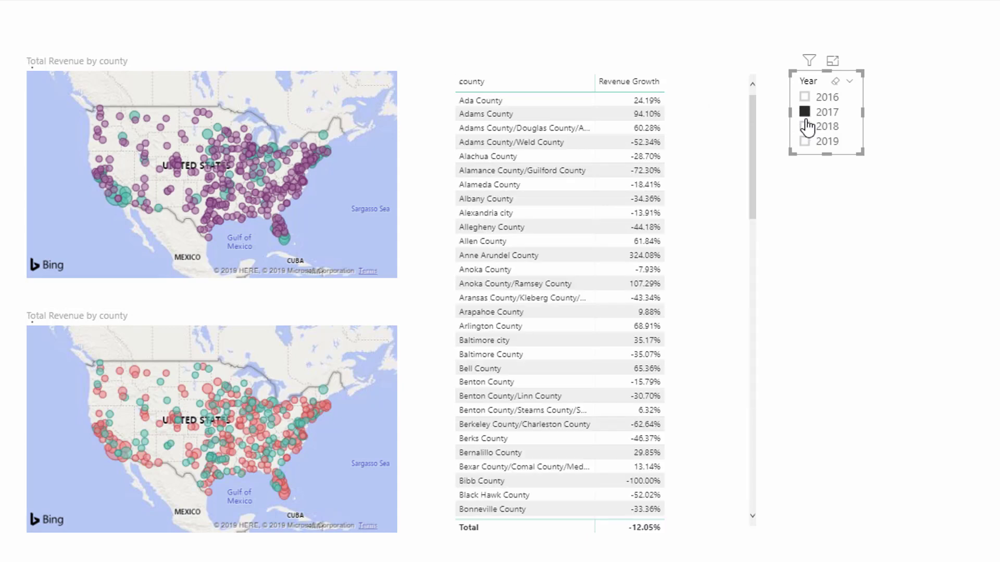
pyautogui.click(805, 126)
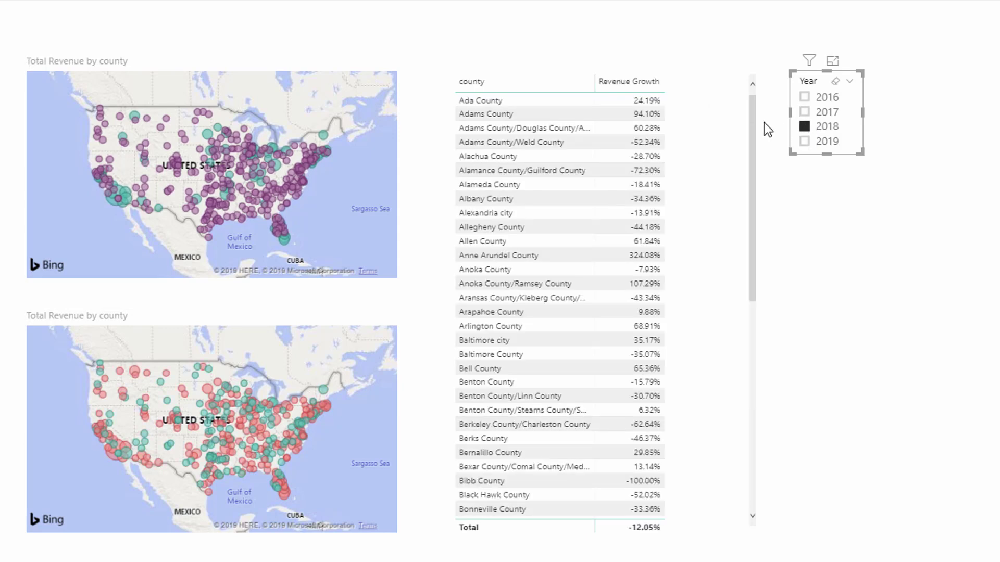
pyautogui.click(805, 97)
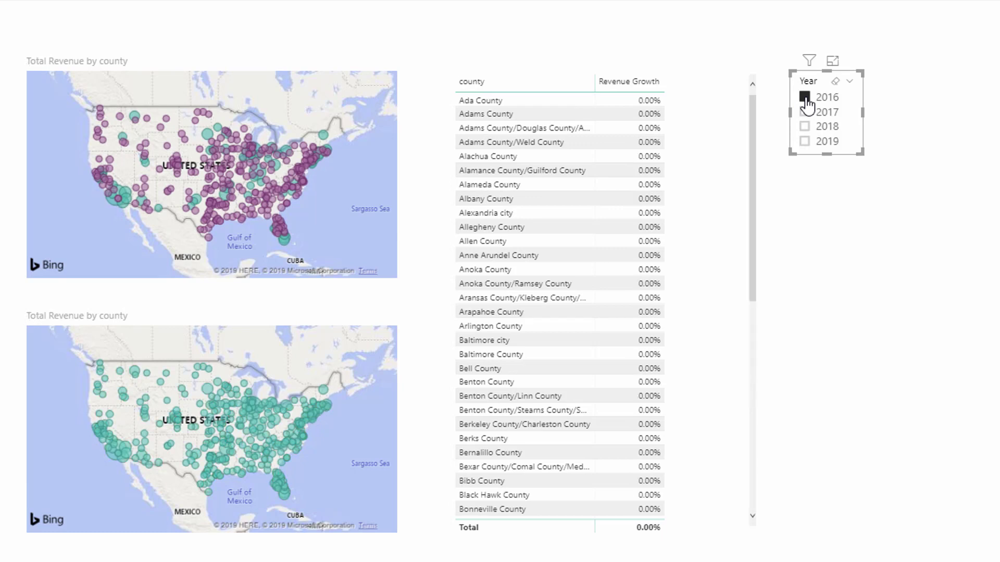
pyautogui.click(805, 112)
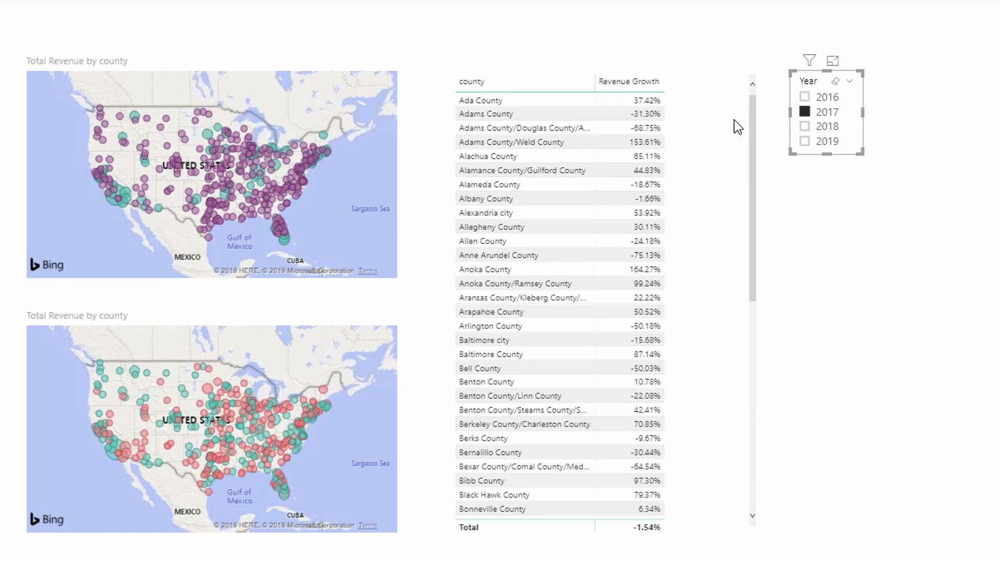
pyautogui.moveTo(680, 129)
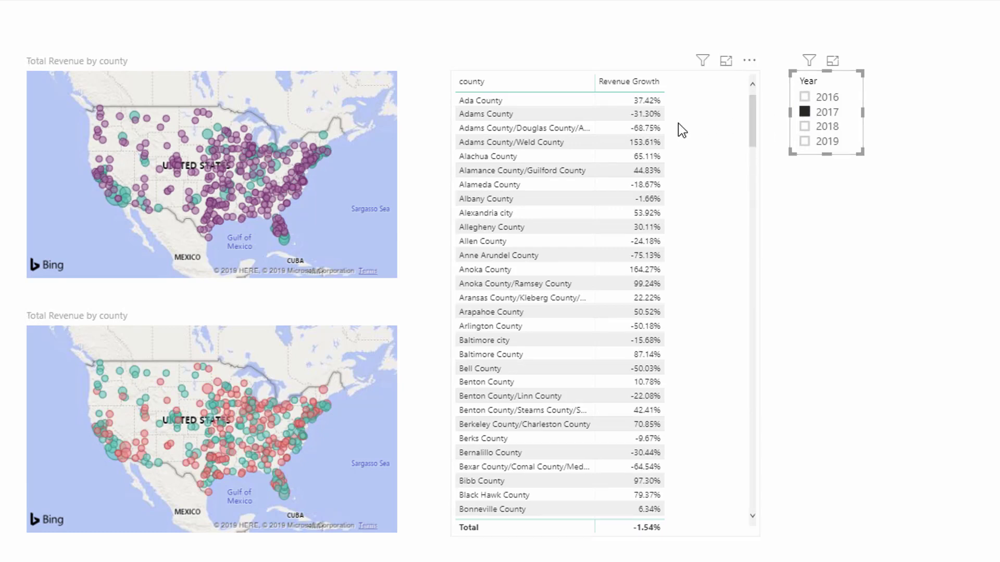
pyautogui.moveTo(794, 137)
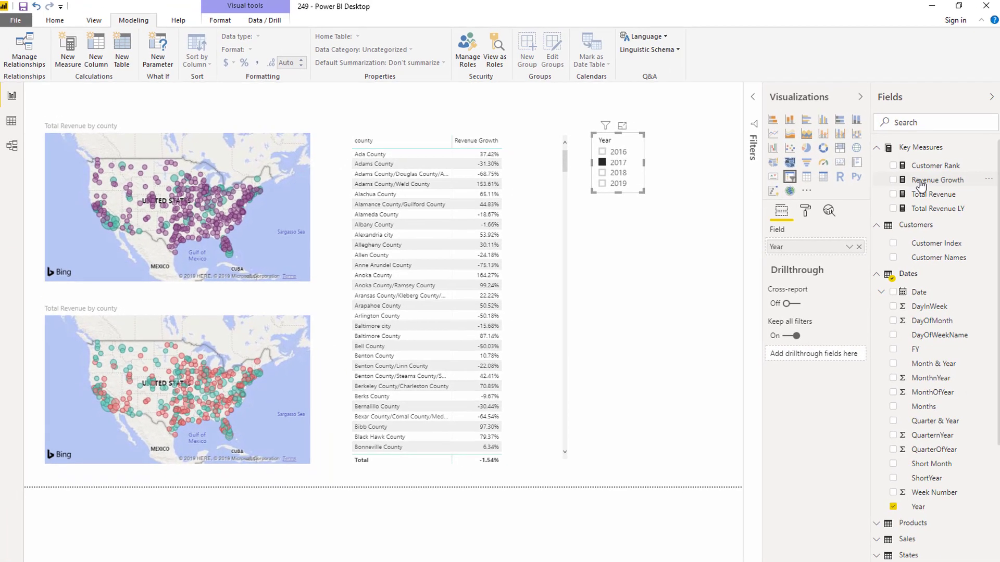
# Step: Confirm the lower map's Revenue Growth rules: 0–100 green, -100 to below 0 red
pyautogui.click(177, 382)
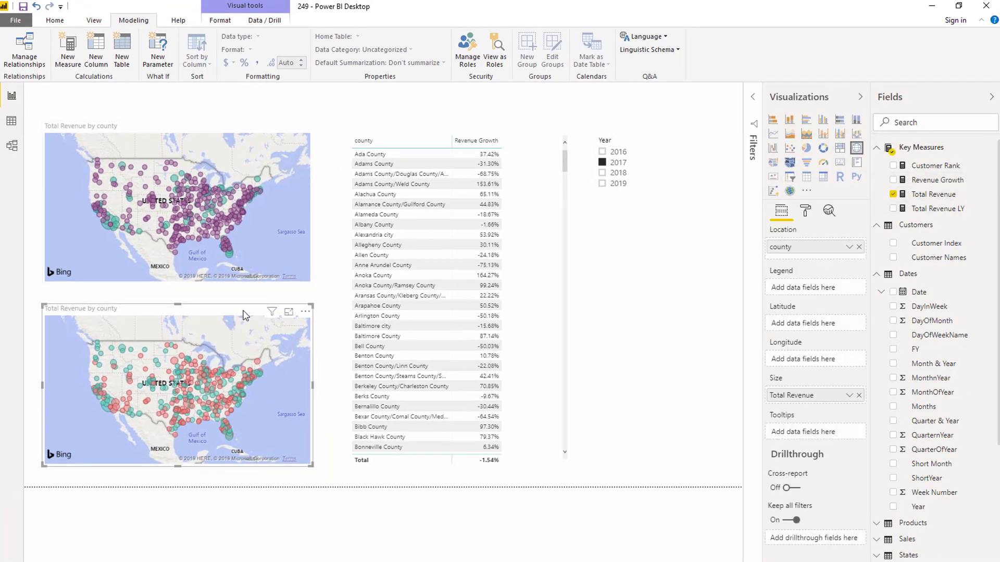
pyautogui.click(805, 211)
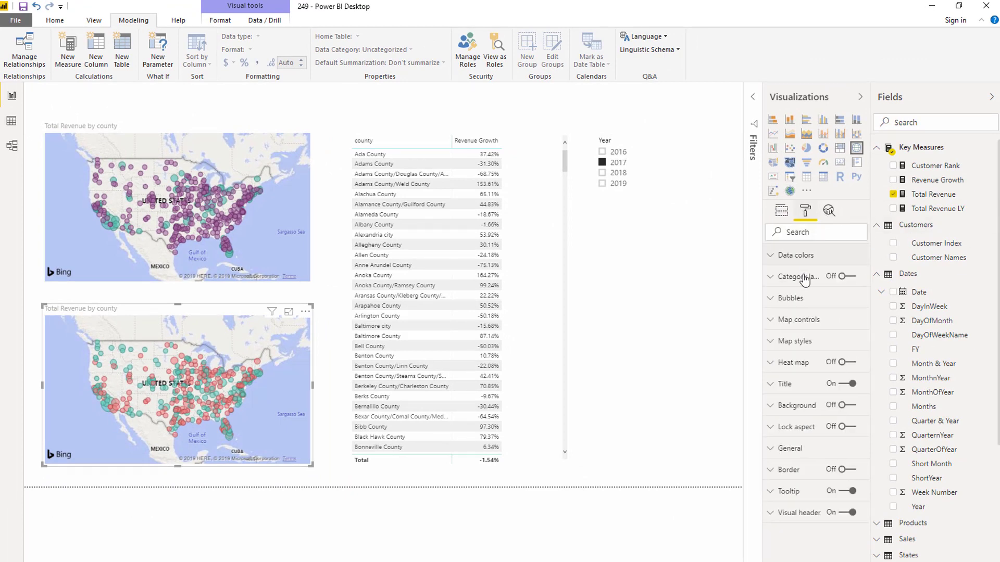
pyautogui.click(793, 255)
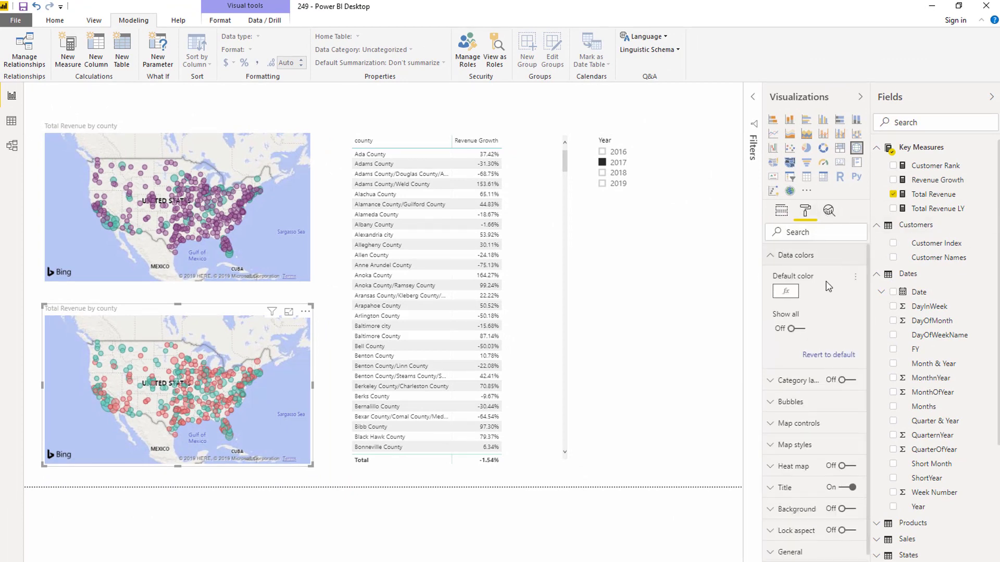
pyautogui.click(785, 290)
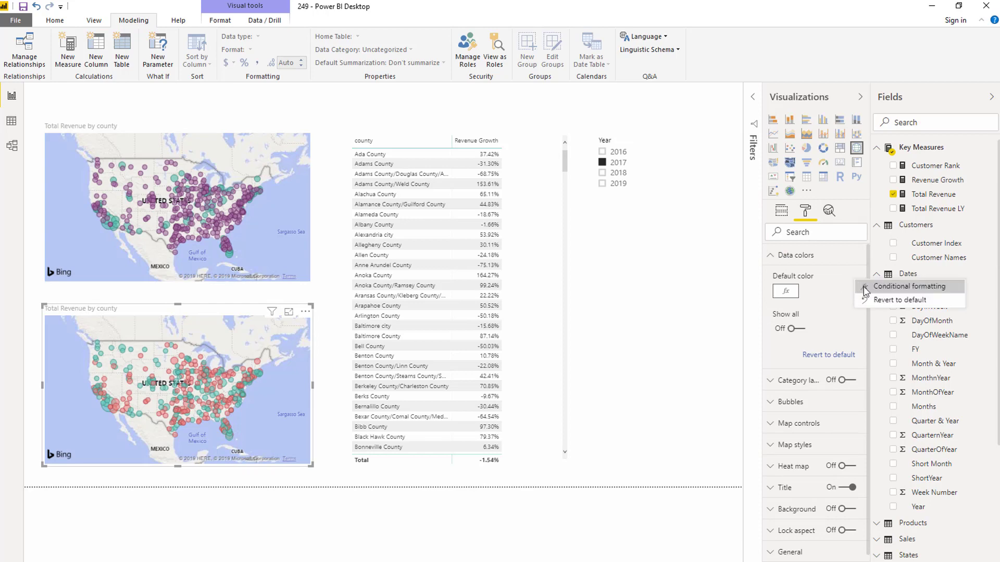
pyautogui.click(909, 285)
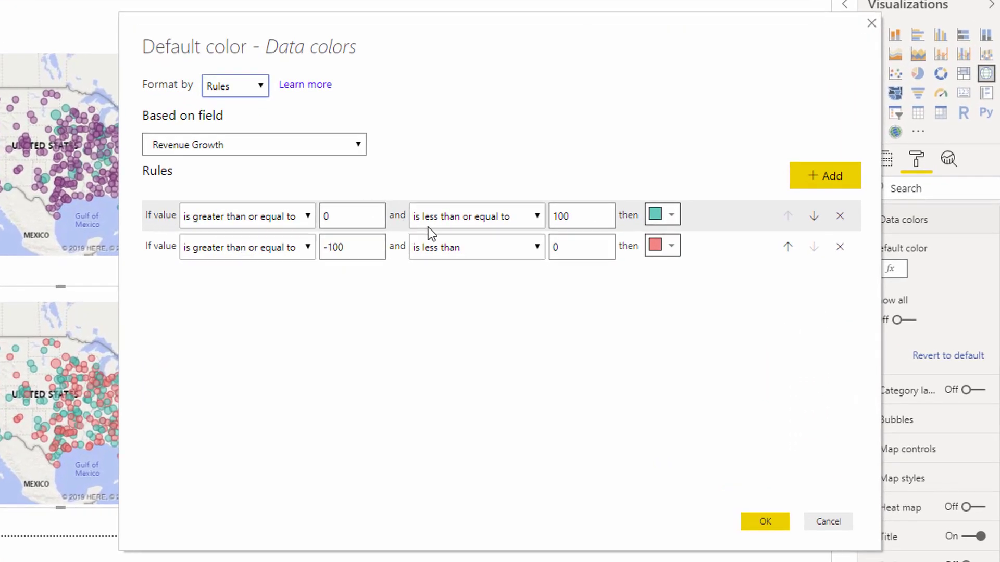
pyautogui.moveTo(351, 216)
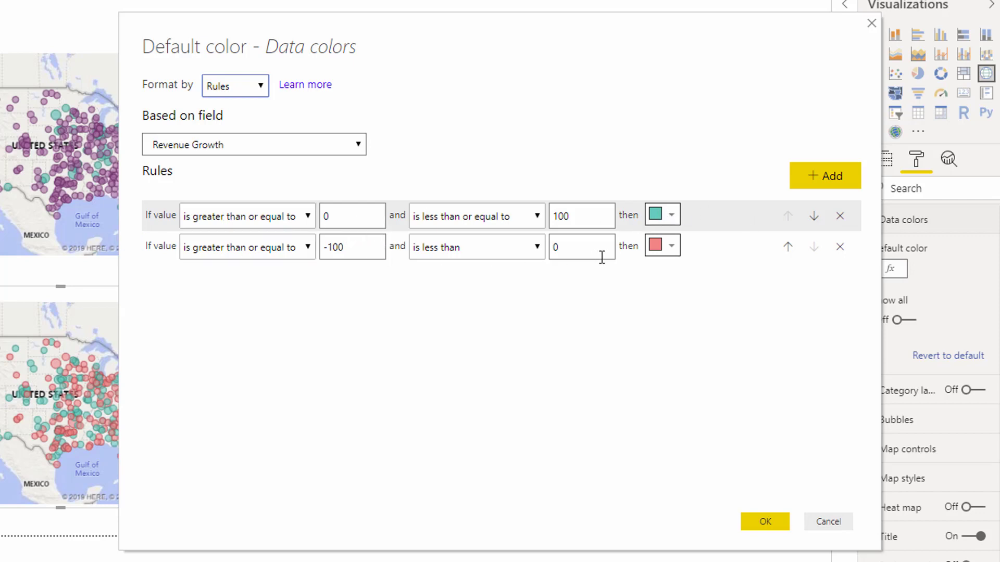
pyautogui.moveTo(152, 219)
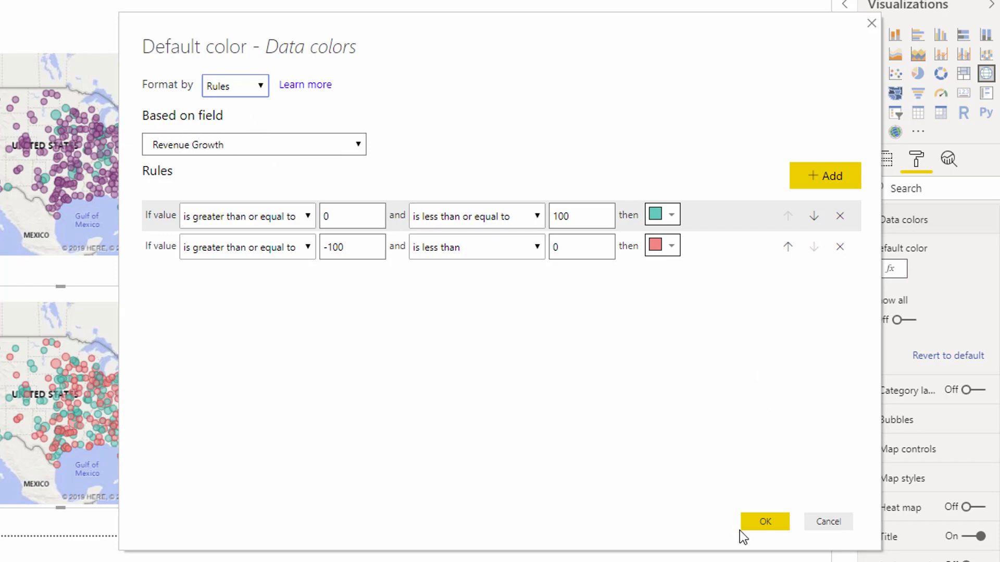
pyautogui.click(763, 522)
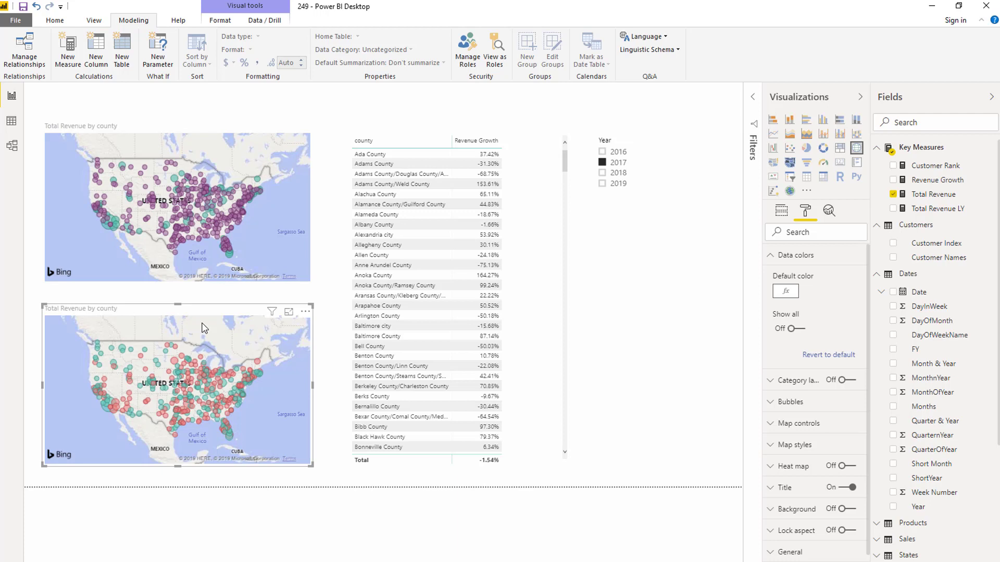
pyautogui.moveTo(115, 315)
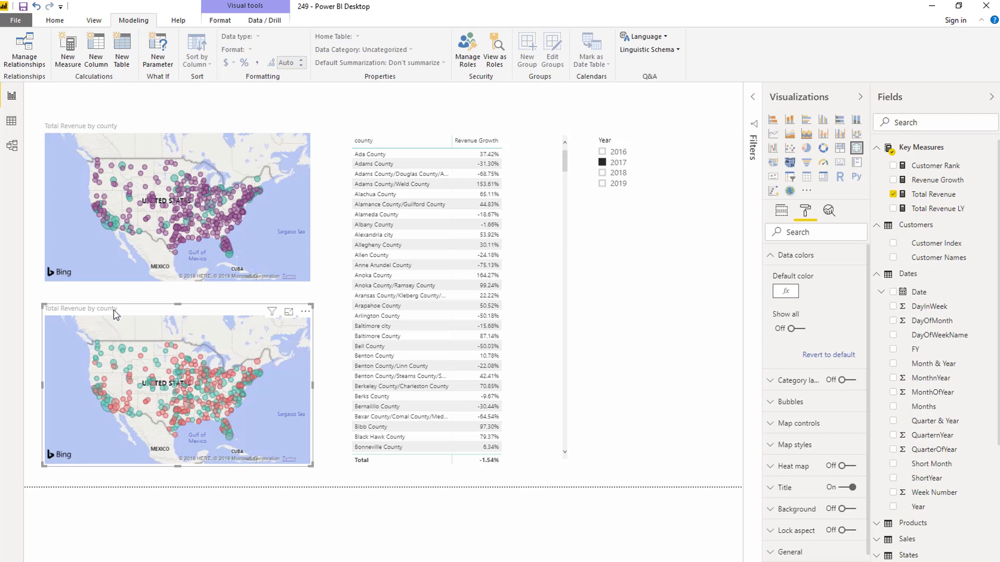
pyautogui.moveTo(123, 311)
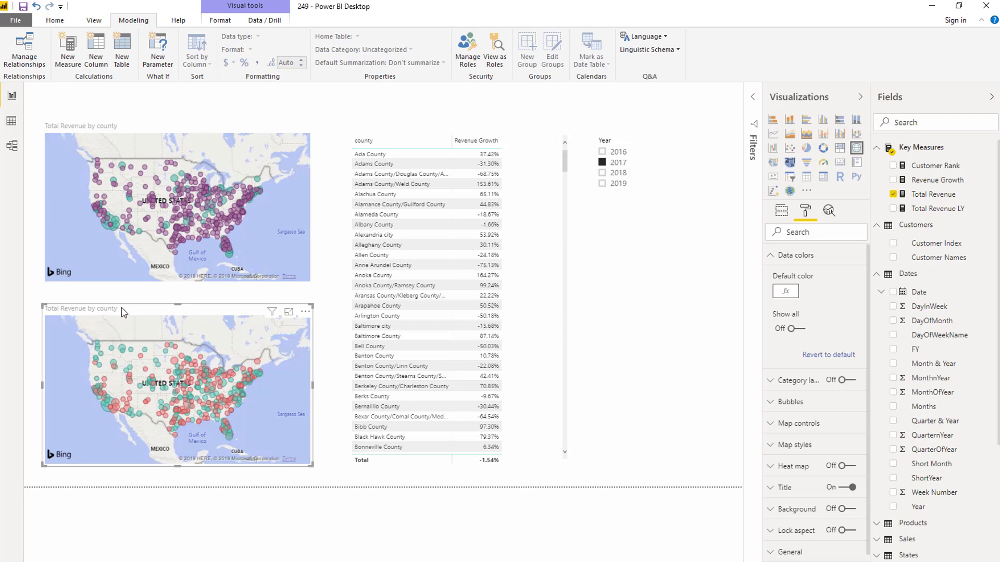
pyautogui.moveTo(768, 269)
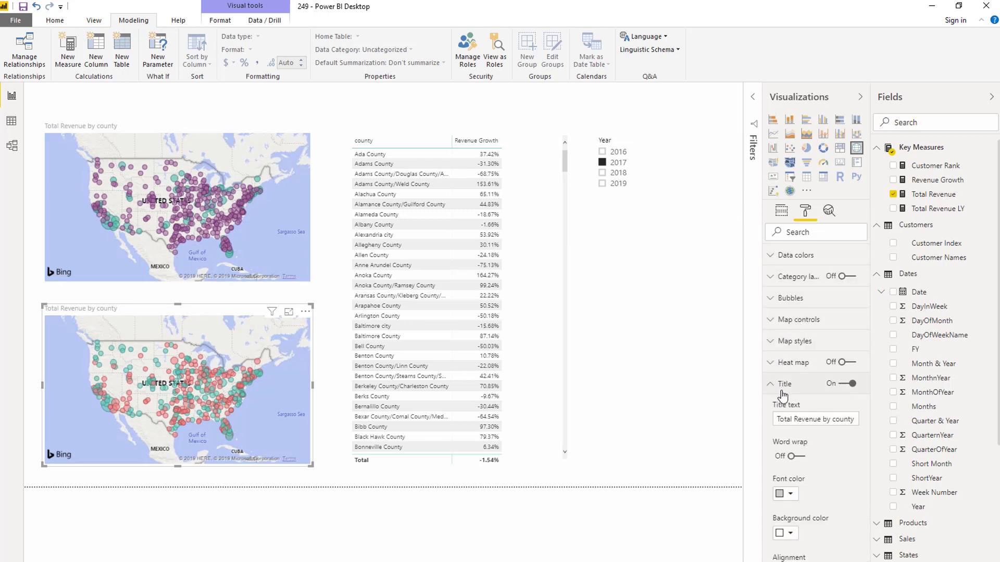
# Step: Set the map title to 'Total Revenue by County - +ve vs -ve growth'
pyautogui.click(814, 419)
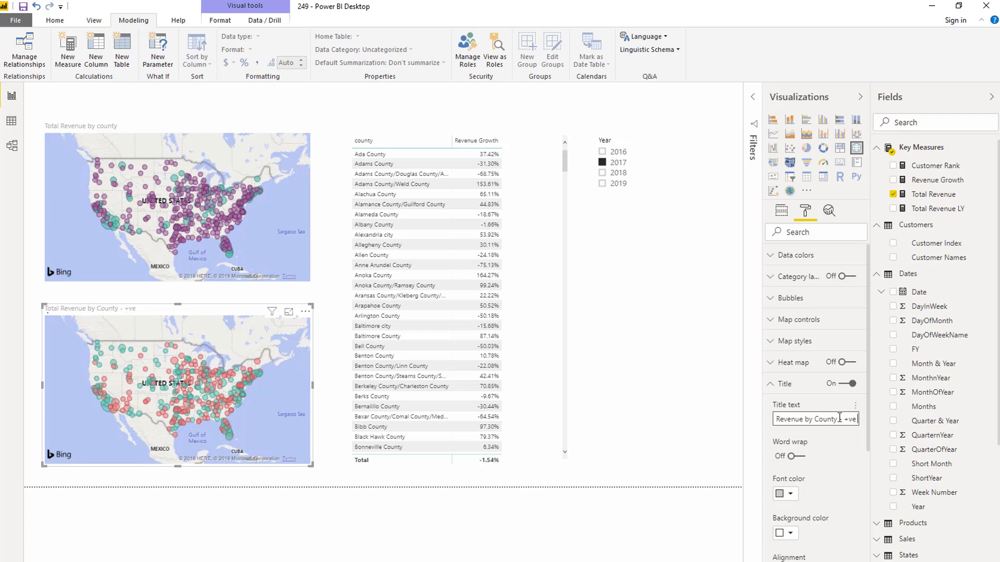
pyautogui.write('vs -ve growth')
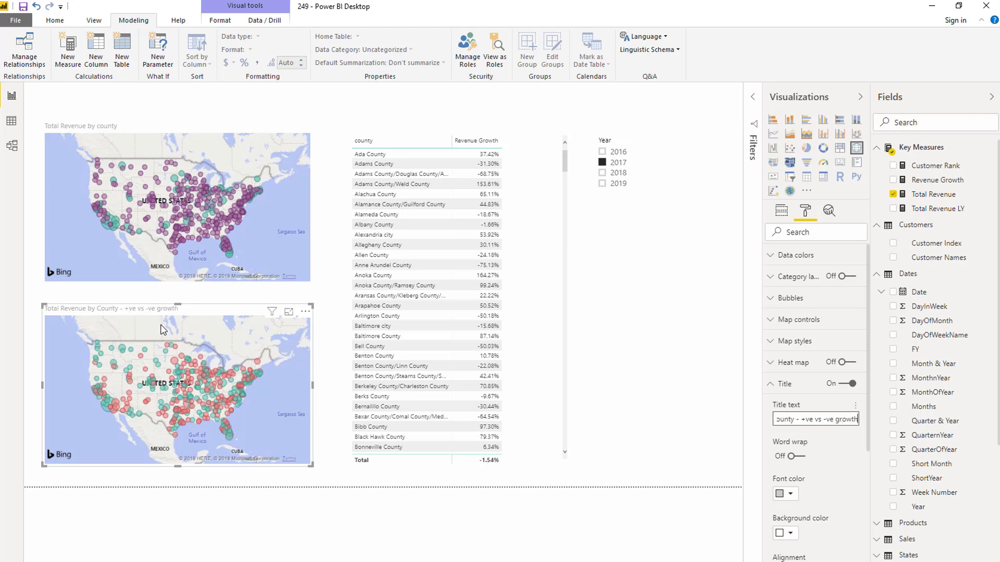
pyautogui.moveTo(140, 313)
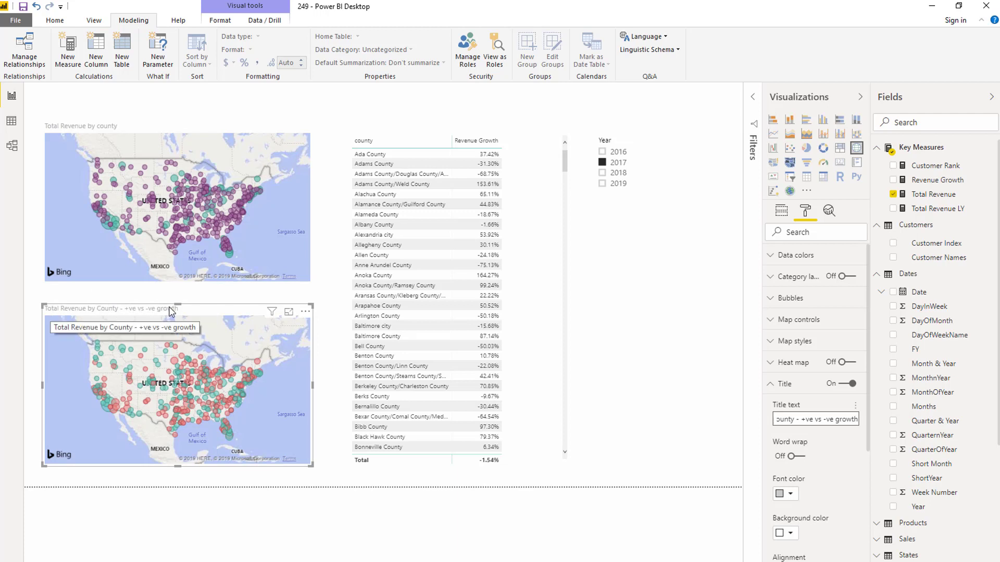
pyautogui.moveTo(207, 375)
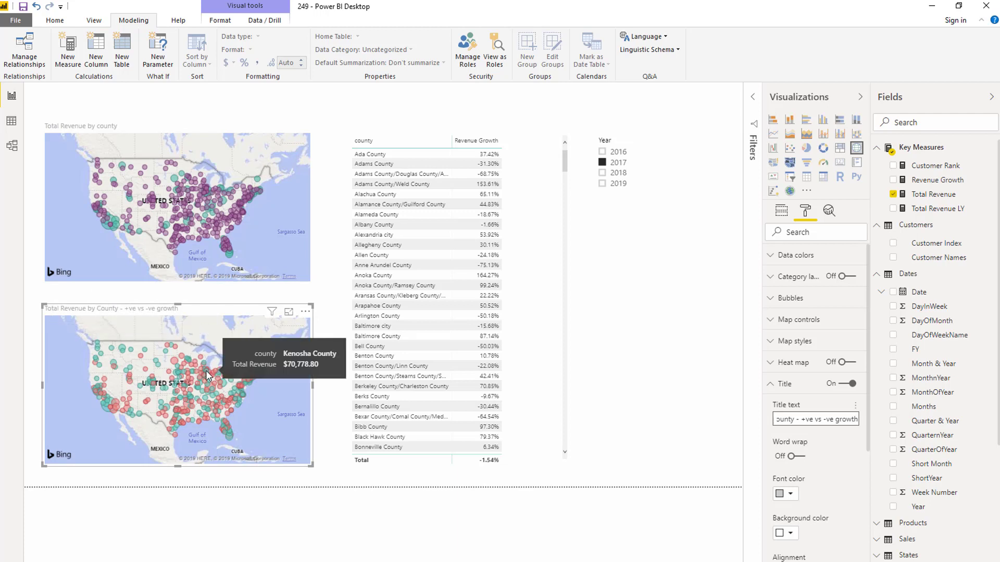